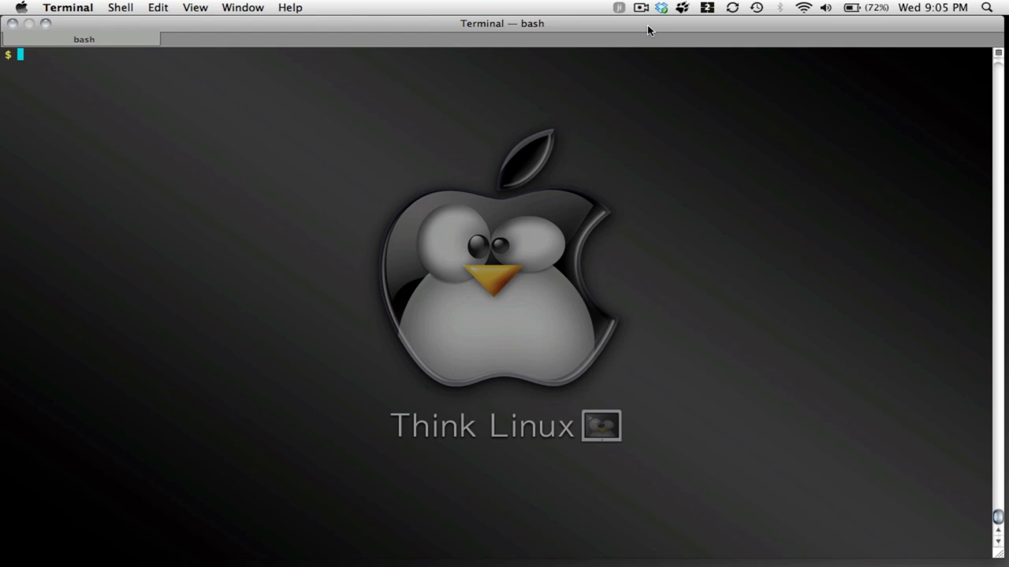
Print brownian.dat with cat and scroll back through its two-column values.
type("cat")
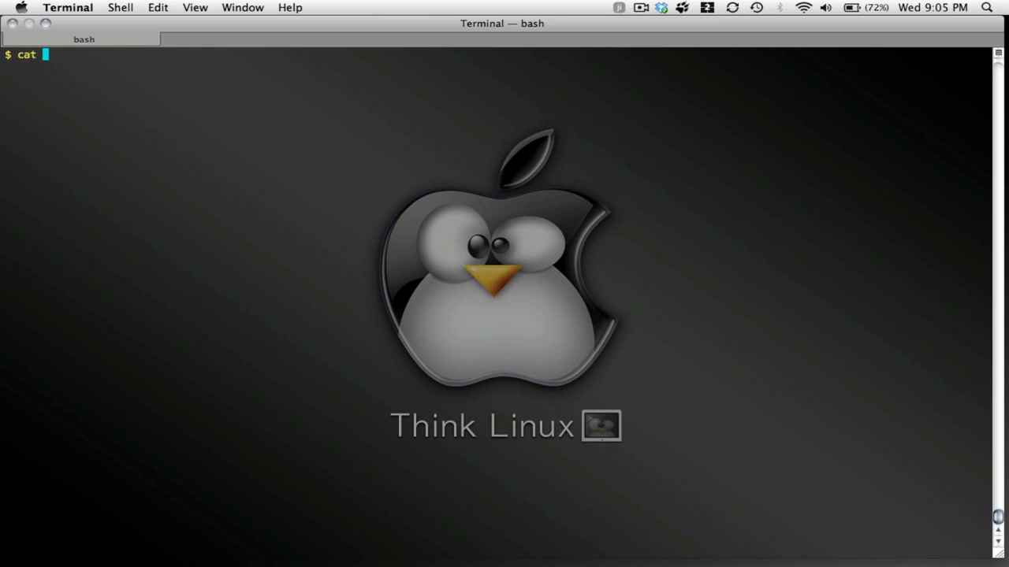
key("Return")
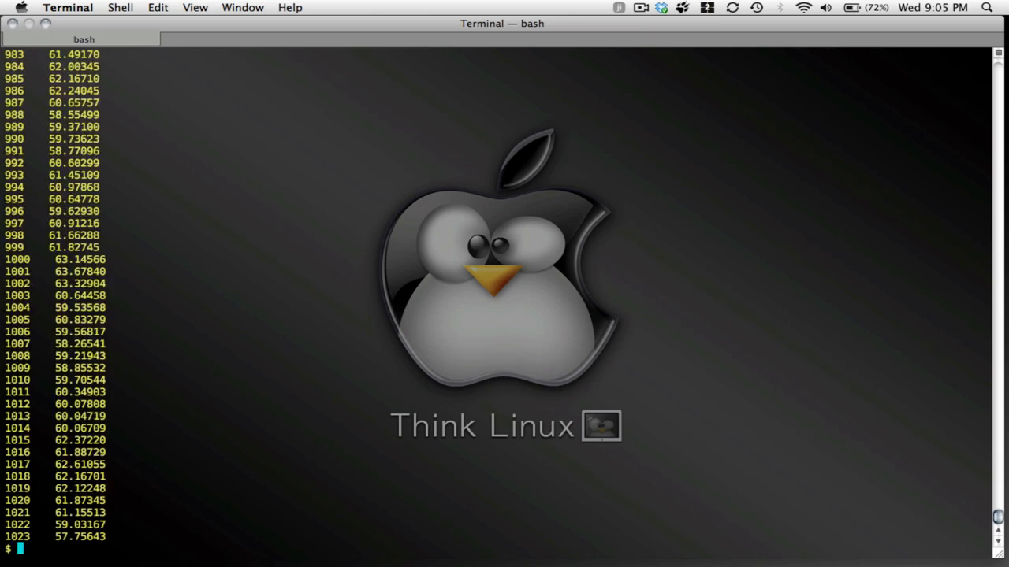
scroll("up", 3)
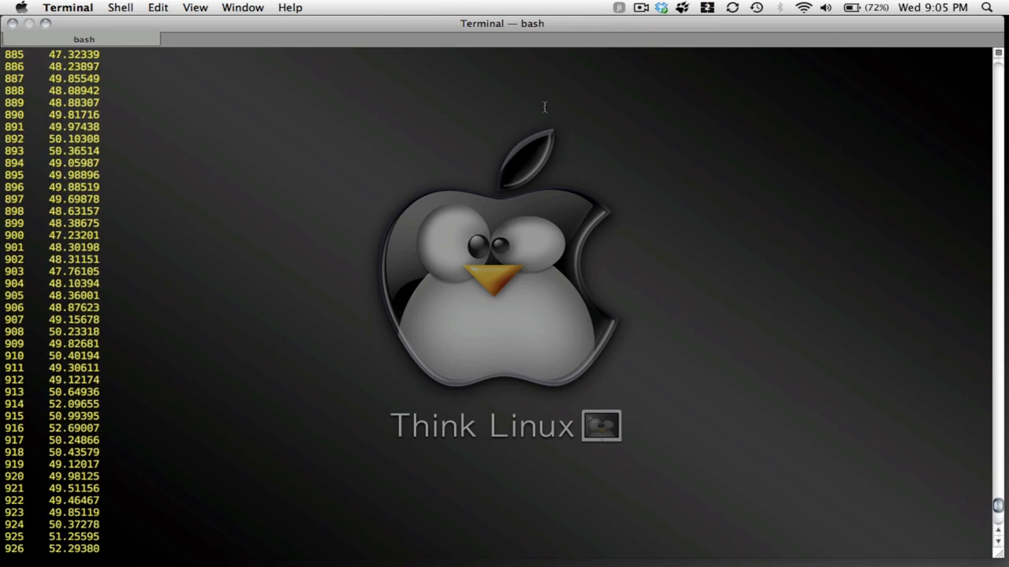
scroll("up", 3)
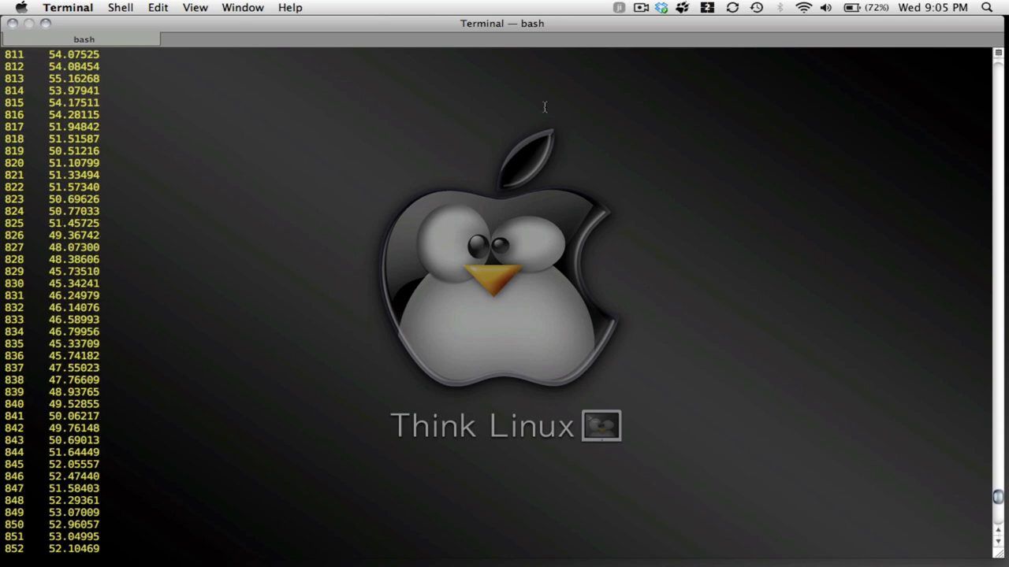
scroll("up", 3)
type("set t")
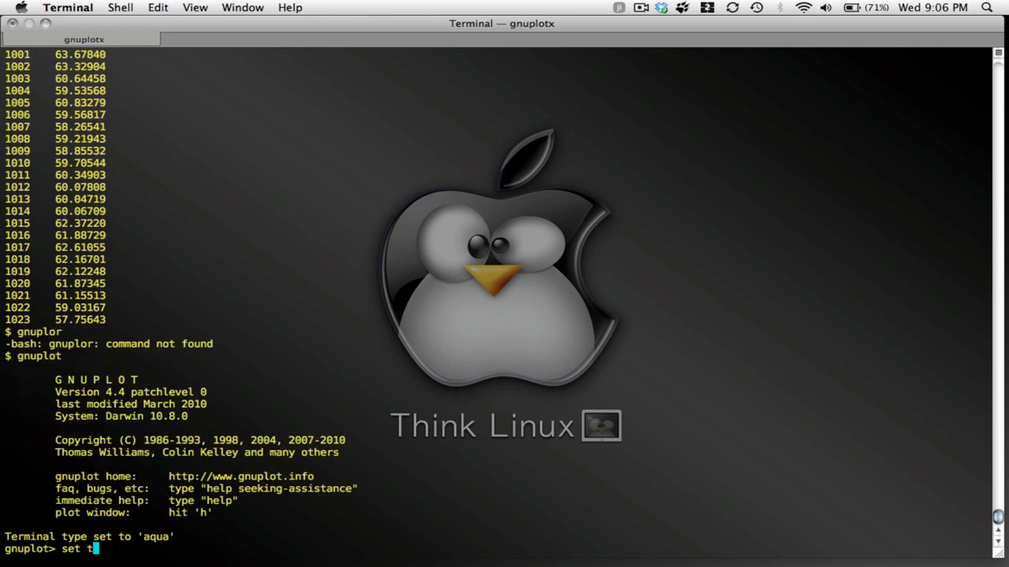
Set the gnuplot terminal to wxt enhanced.
type("erm w")
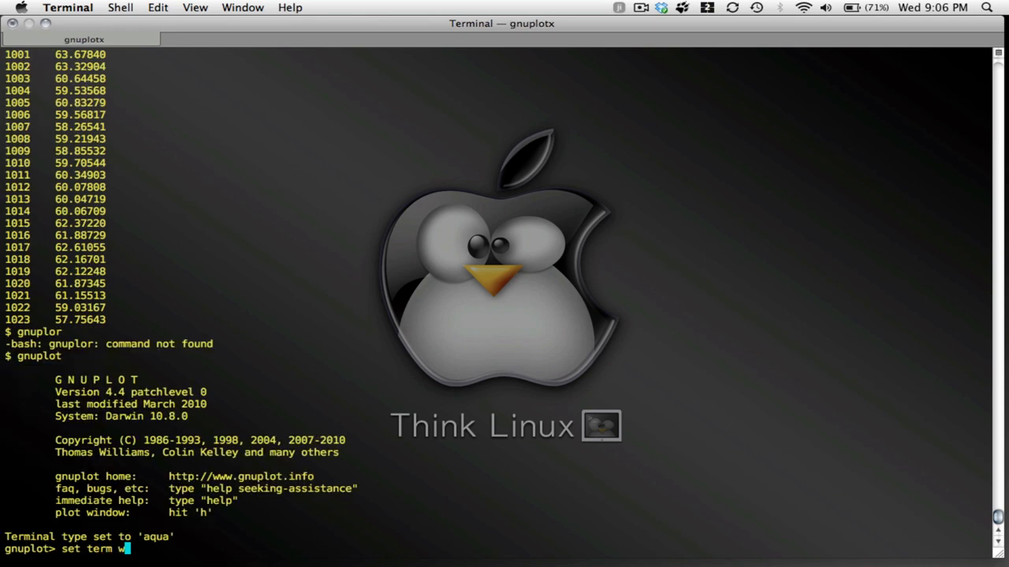
type("xt enhe")
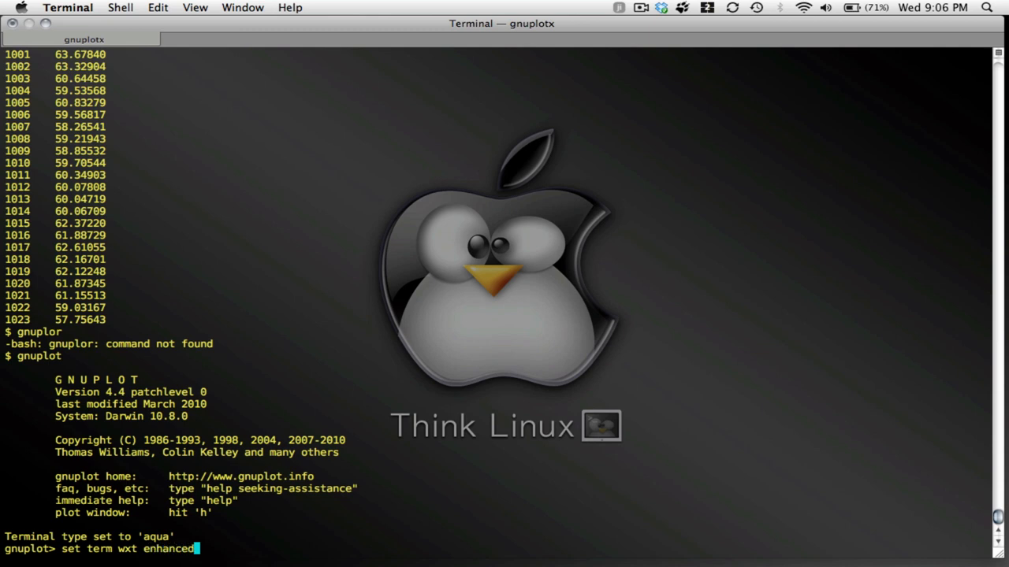
key("Return")
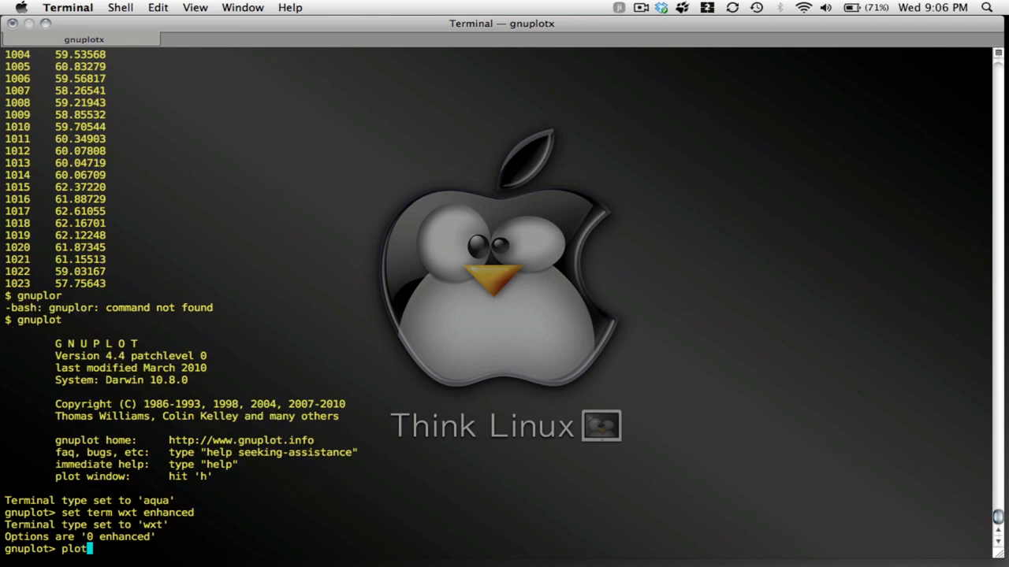
Plot 'brownian.dat' as points with line colour rgb 'black'.
type("'bro")
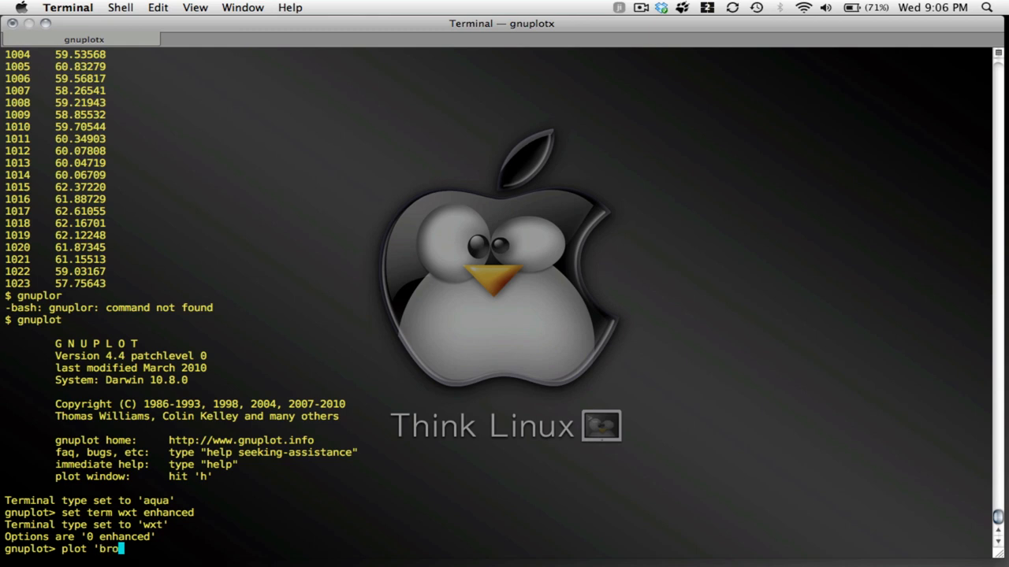
type("wnian.d")
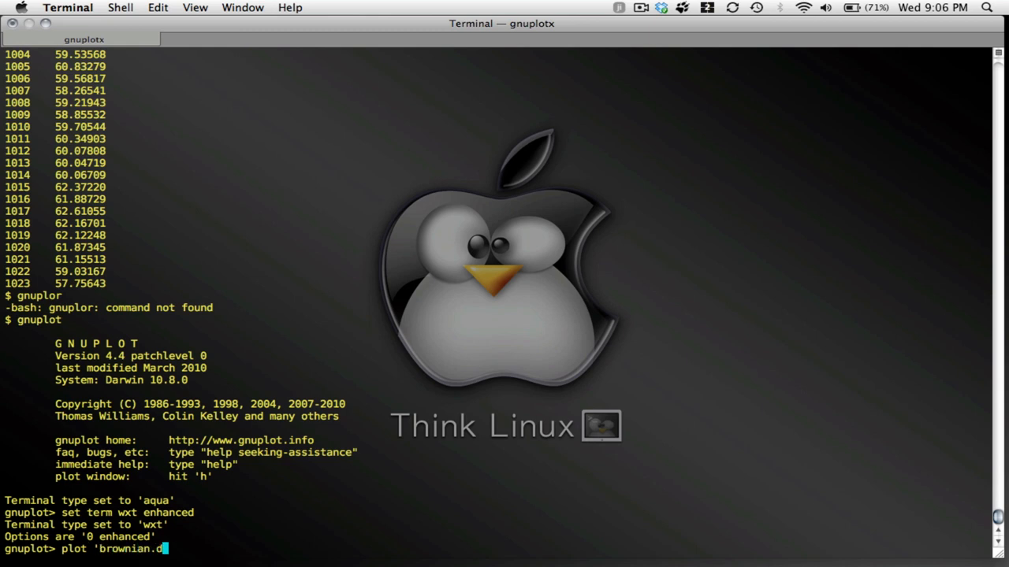
type("at' lc")
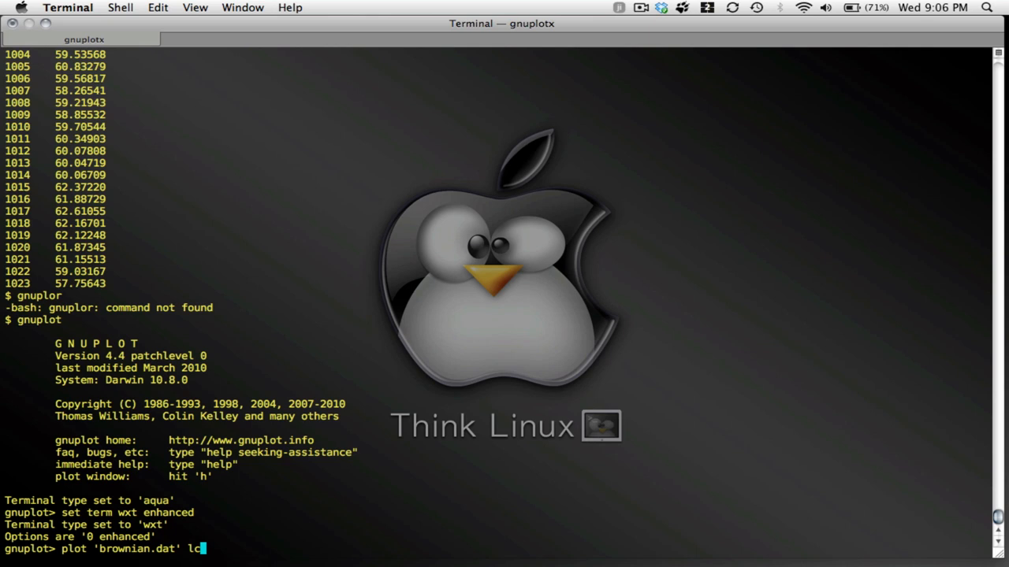
type("g")
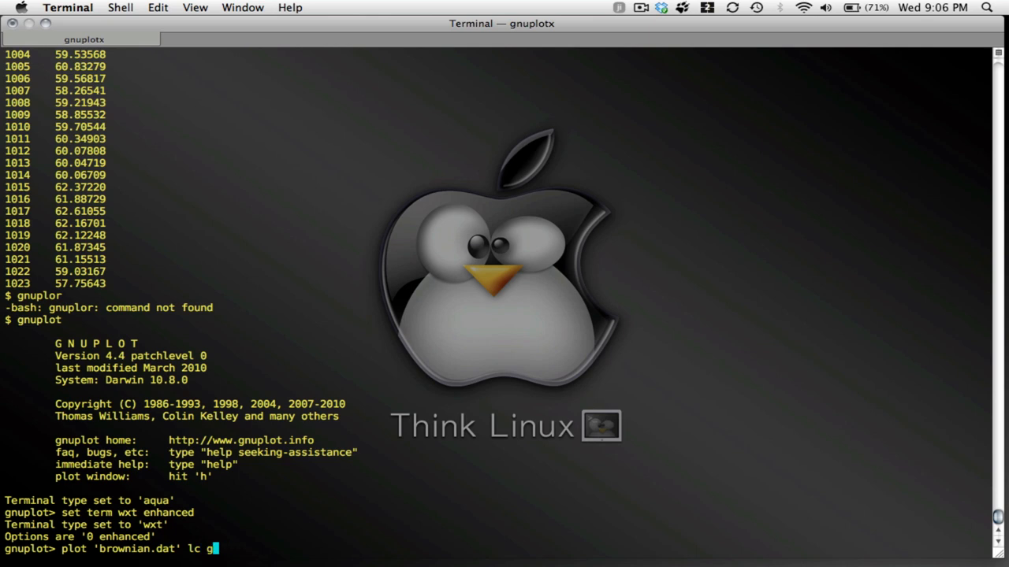
type("rgb 'back")
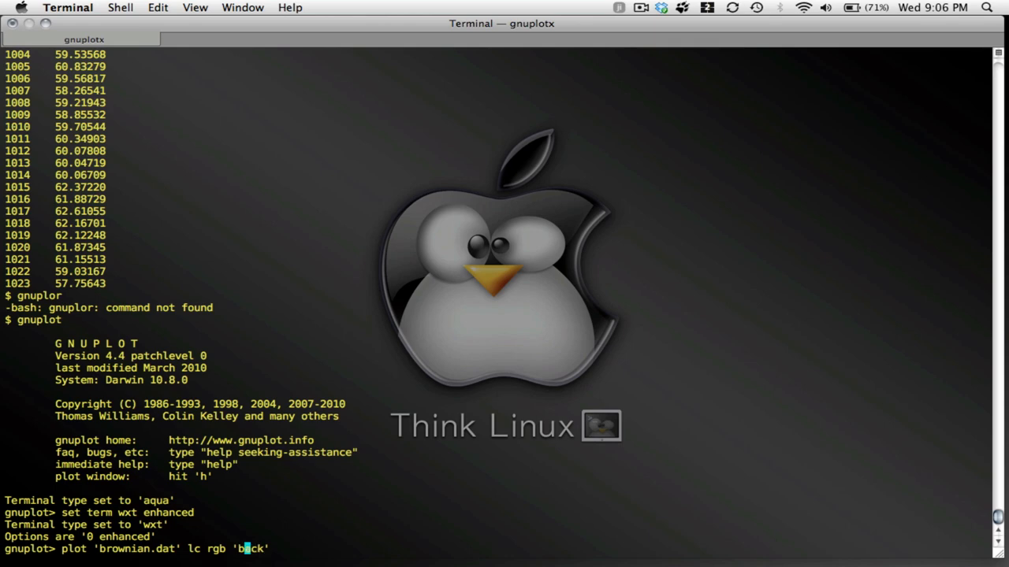
key("Return")
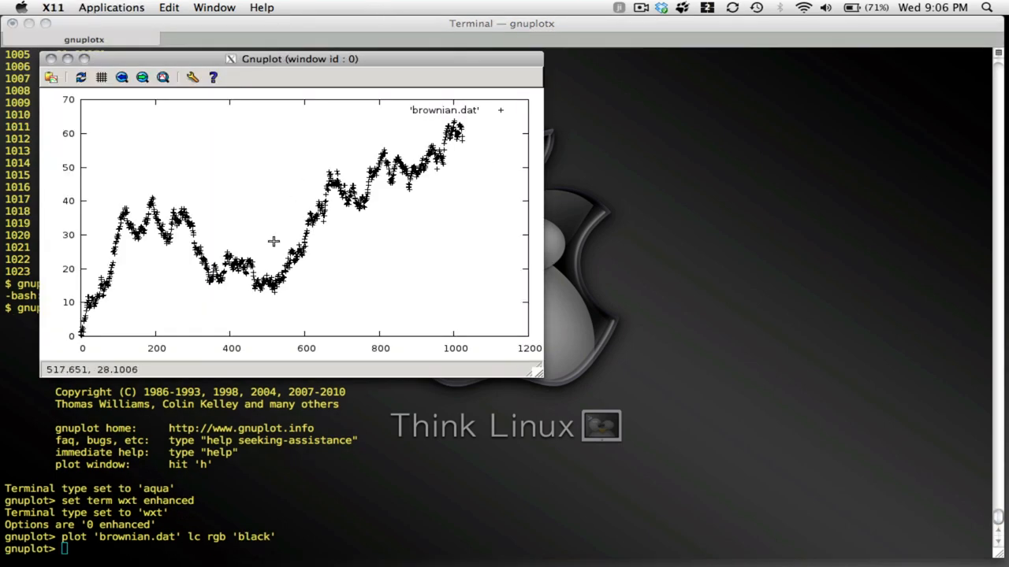
Drag the Gnuplot plot window to the right, clear of the Terminal command history.
left_click_drag(300, 58, 564, 60)
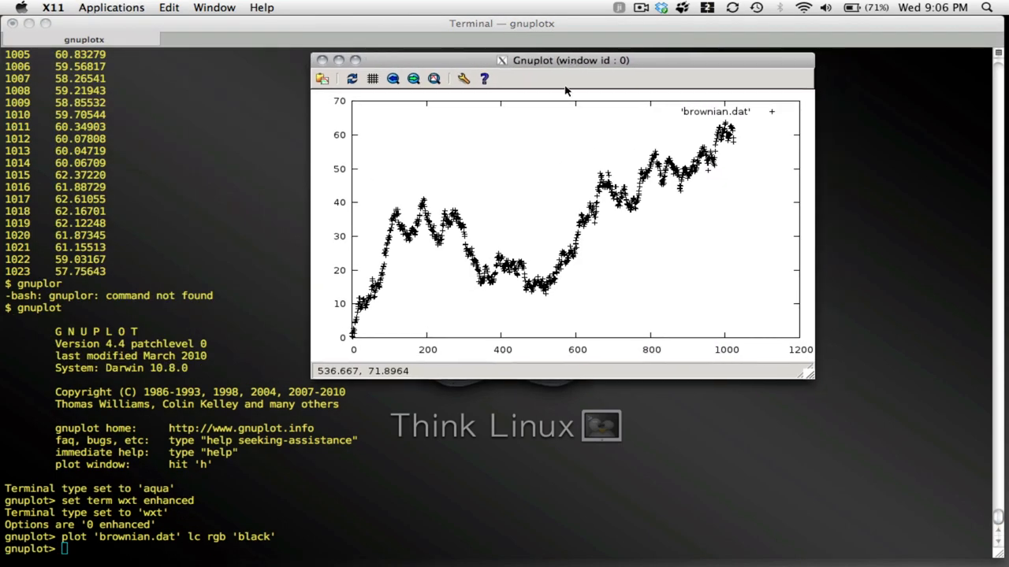
mouse_move(362, 313)
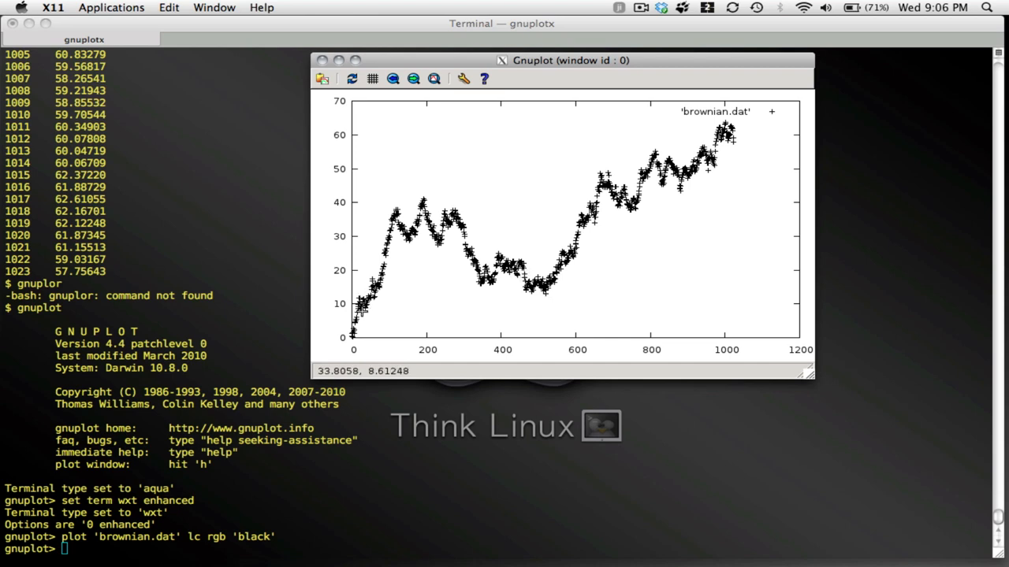
mouse_move(359, 322)
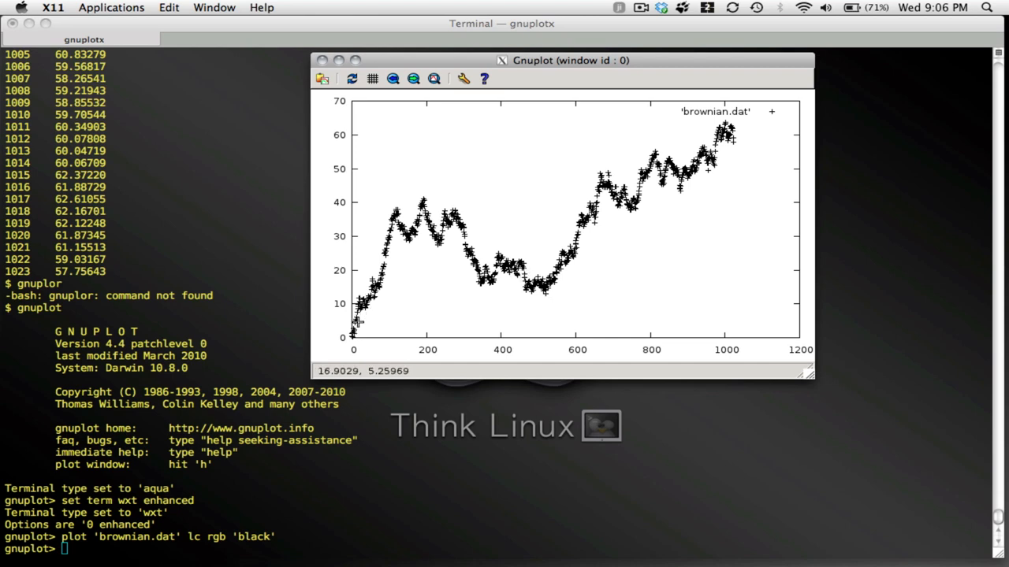
mouse_move(549, 290)
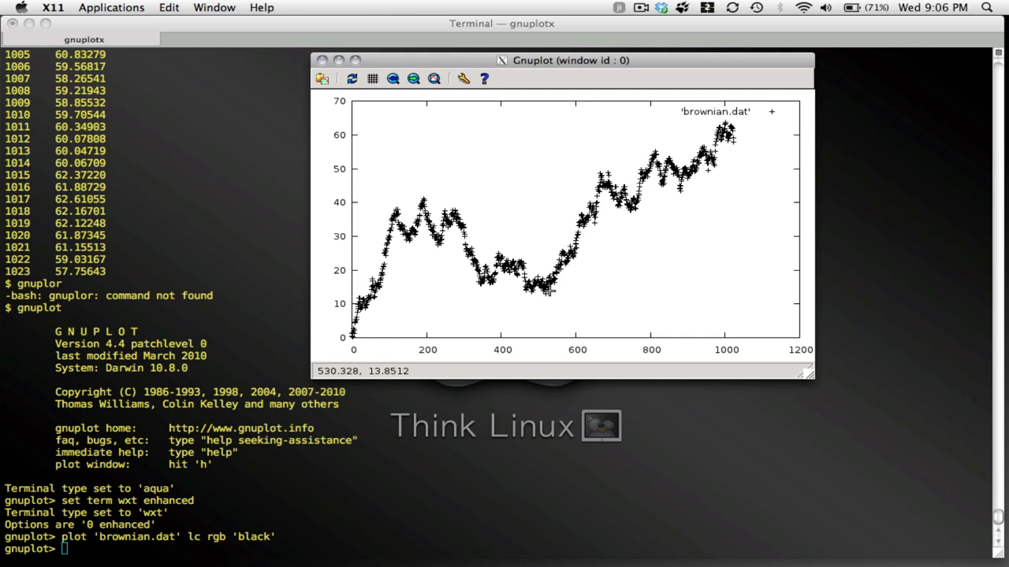
mouse_move(548, 287)
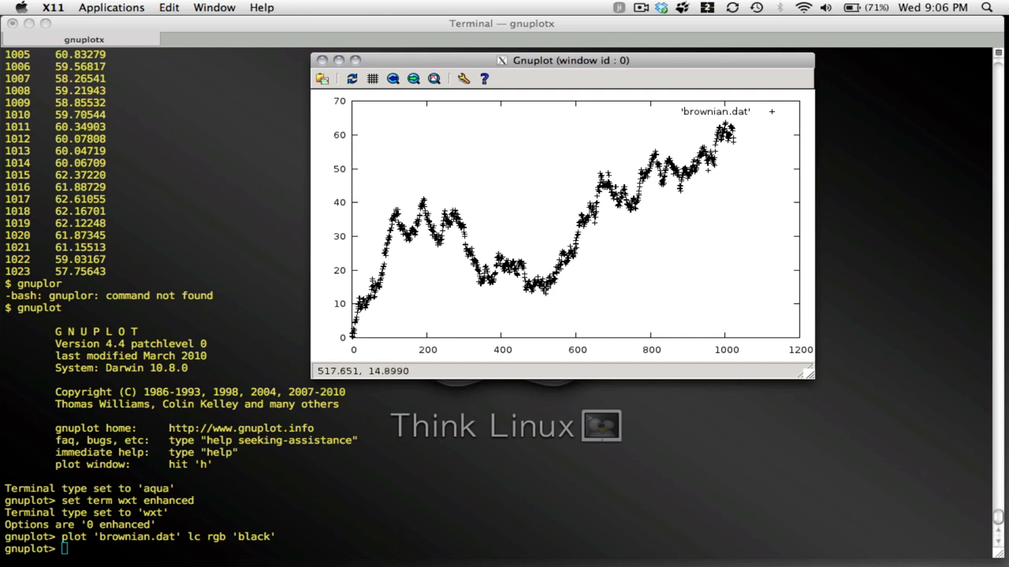
mouse_move(410, 149)
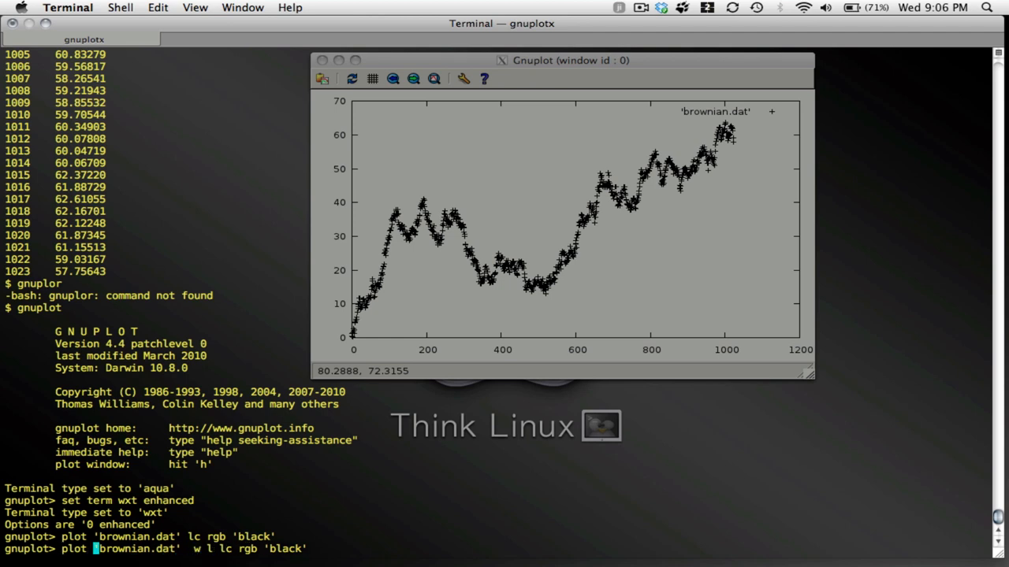
Replot brownian.dat as a black line restricted to the x range [500:1024].
type("[500")
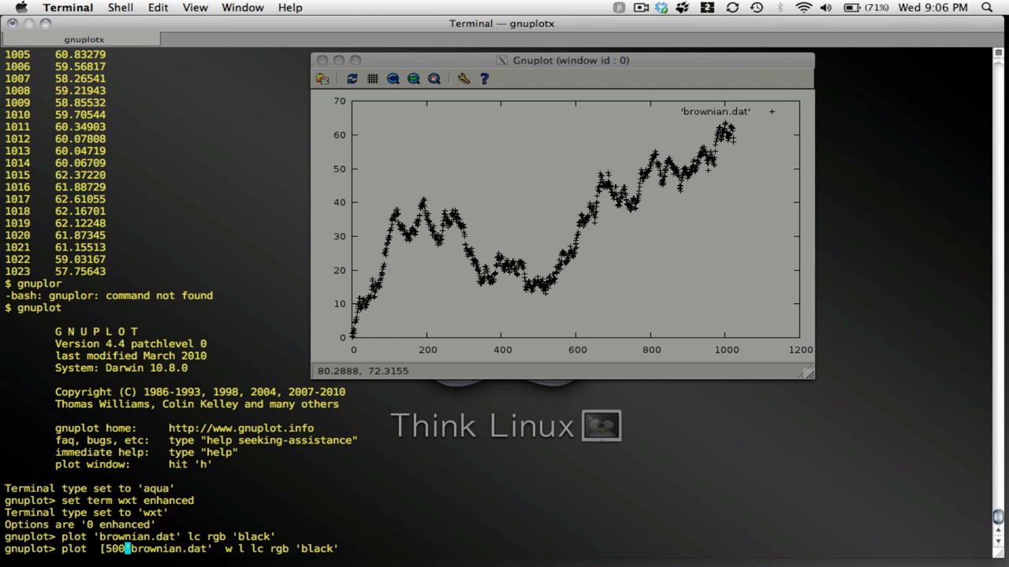
type(":102")
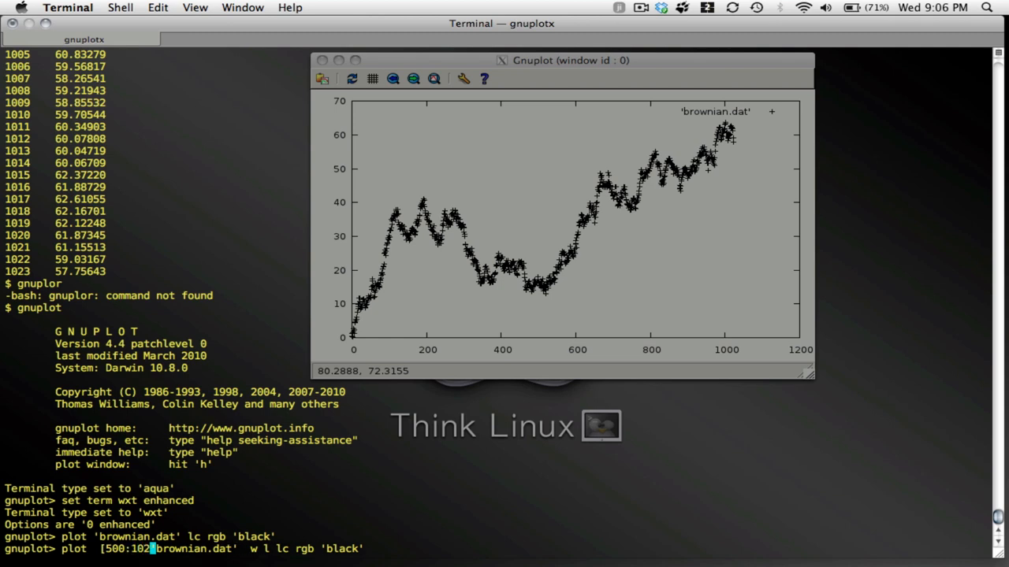
key("Return")
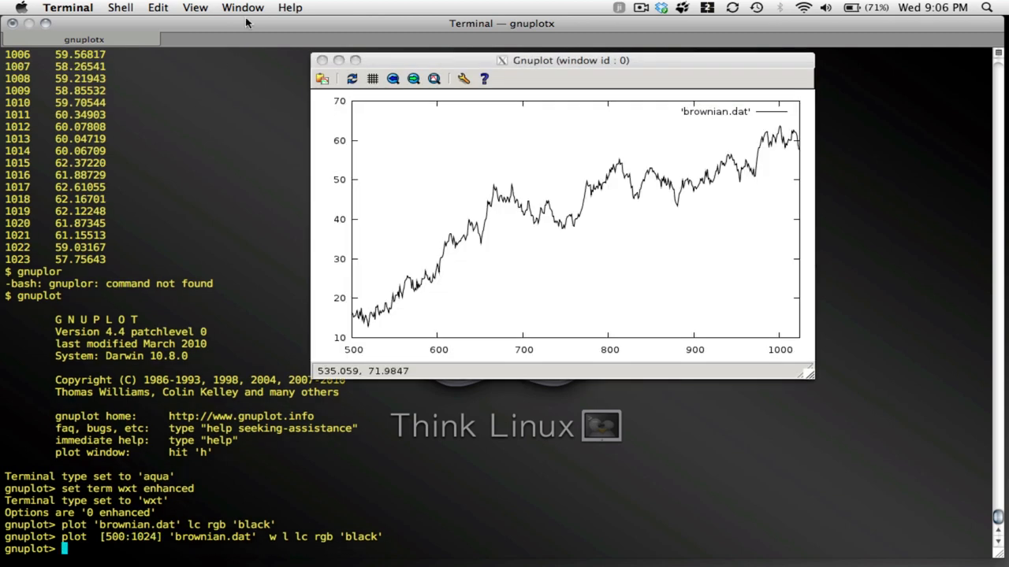
mouse_move(753, 182)
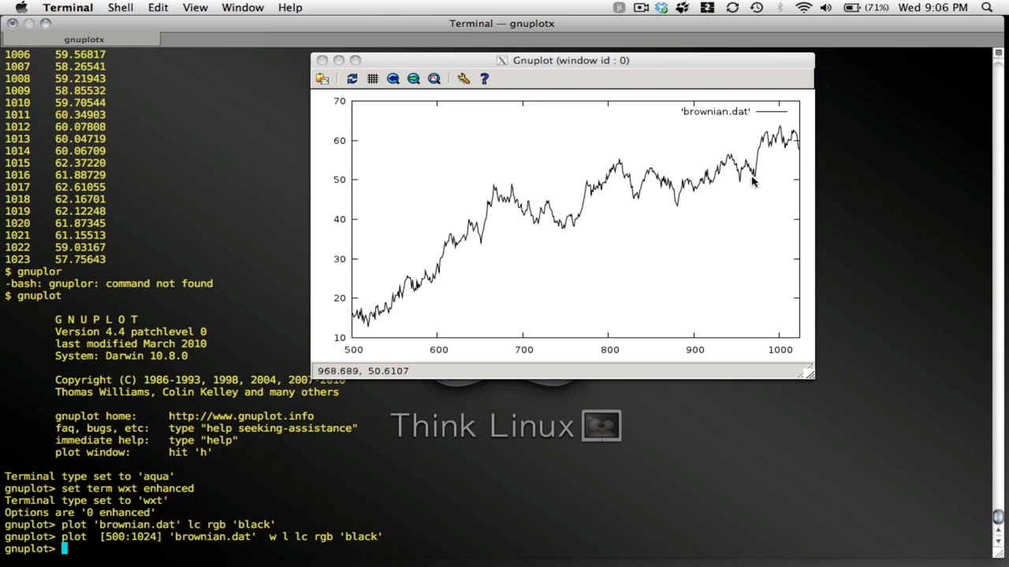
mouse_move(290, 265)
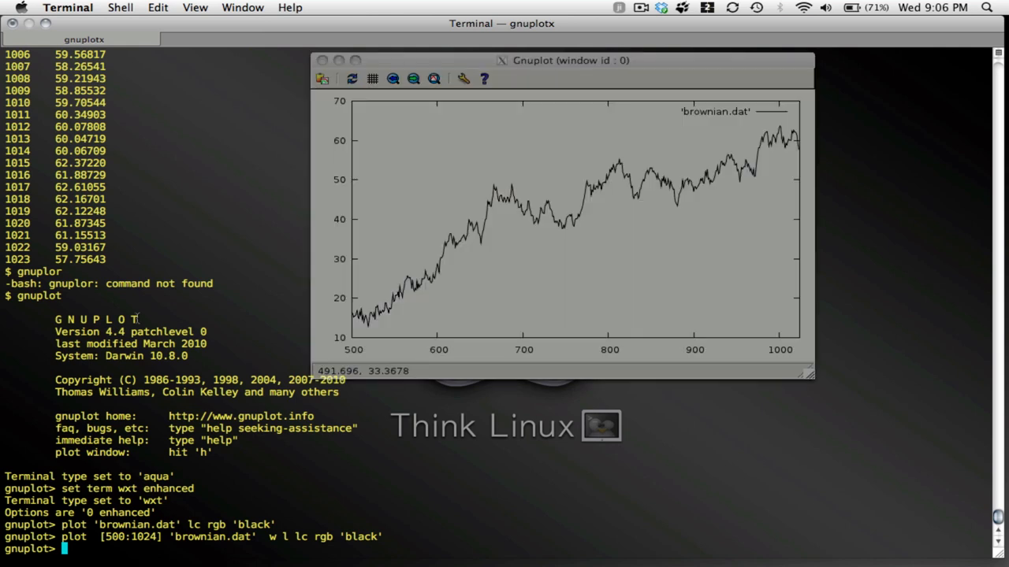
Define the linear model f(x) = a+b*x, correcting the mistyped operator.
type("f(")
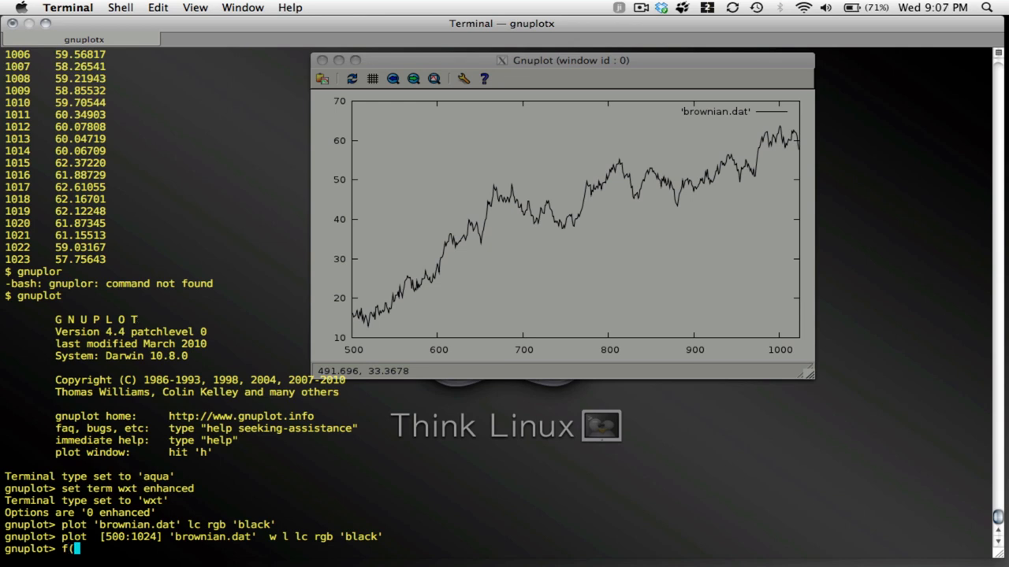
type("x) =")
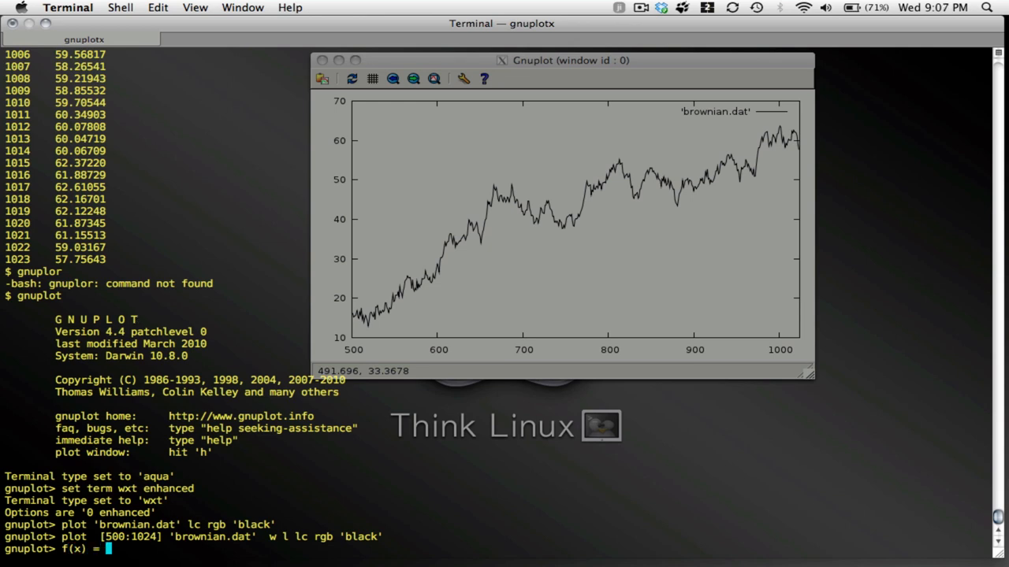
type("a*")
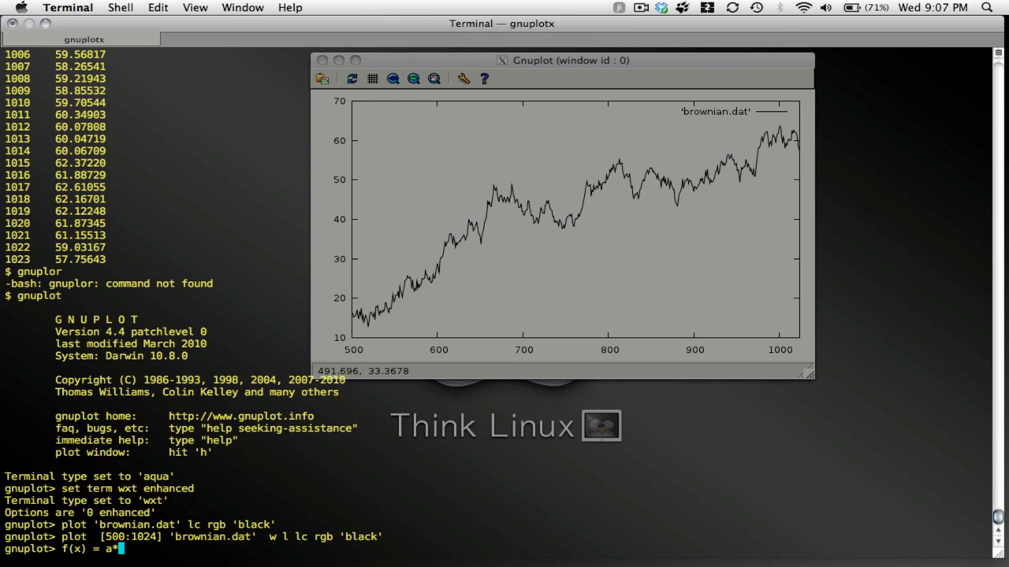
key("Backspace")
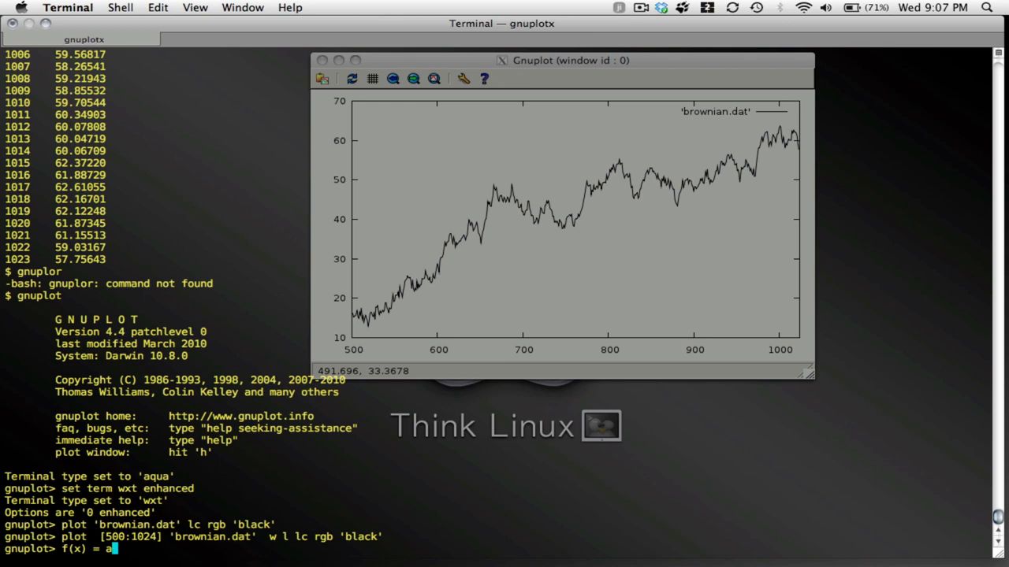
type("+b*")
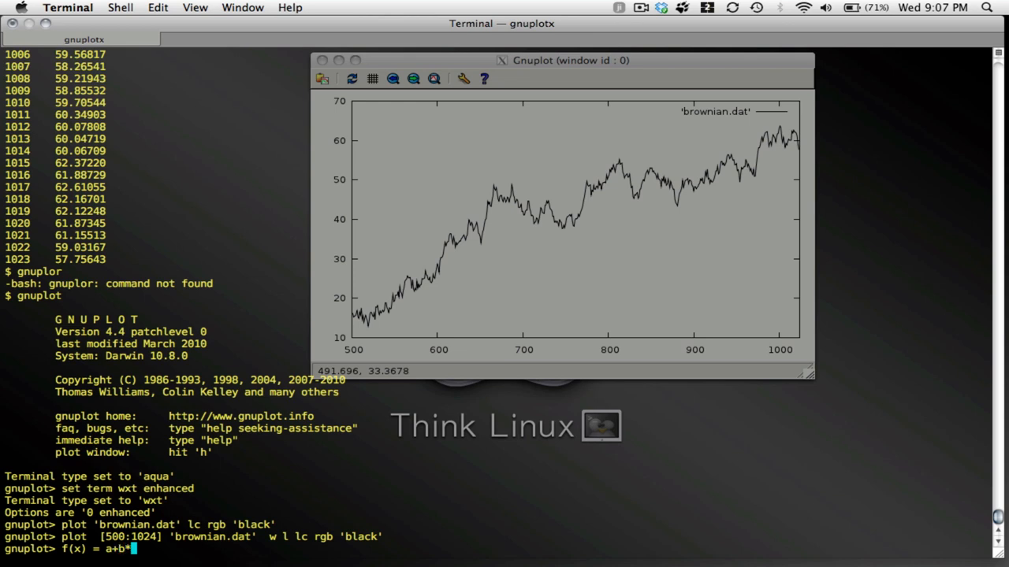
key("Return")
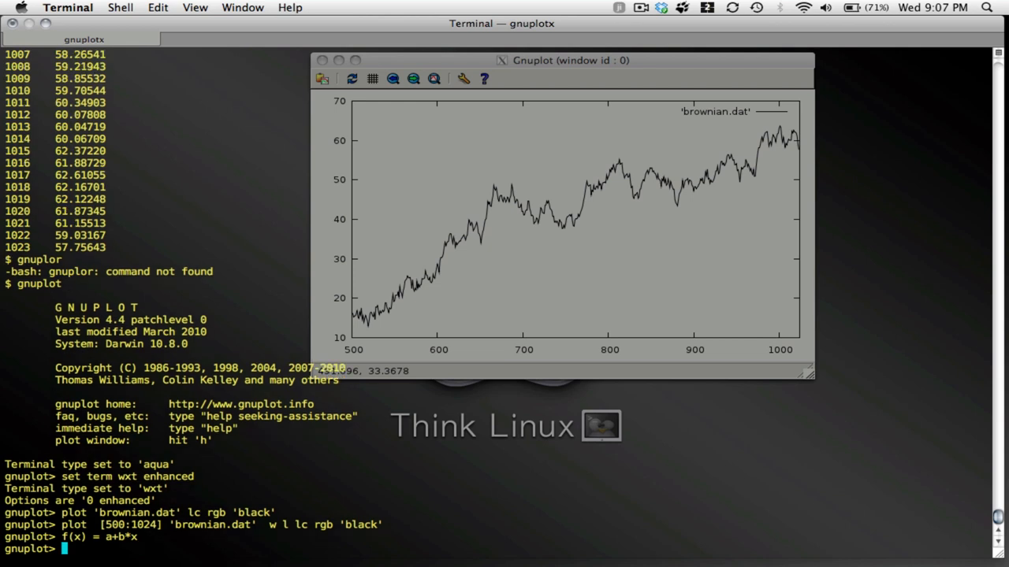
type("fit [")
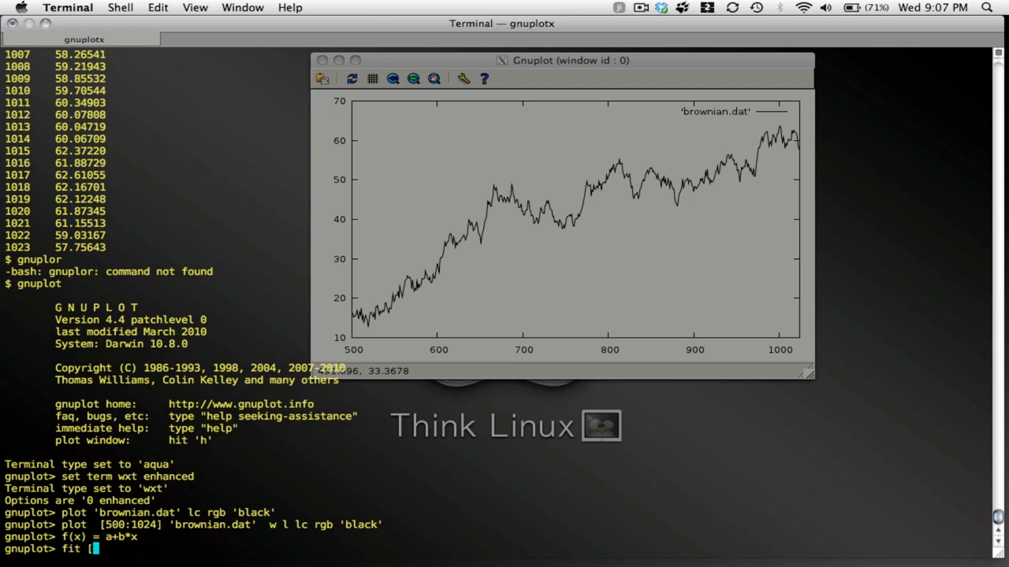
Attempt fit [500:1024] f(x) without a data file, which fails.
type("500:1")
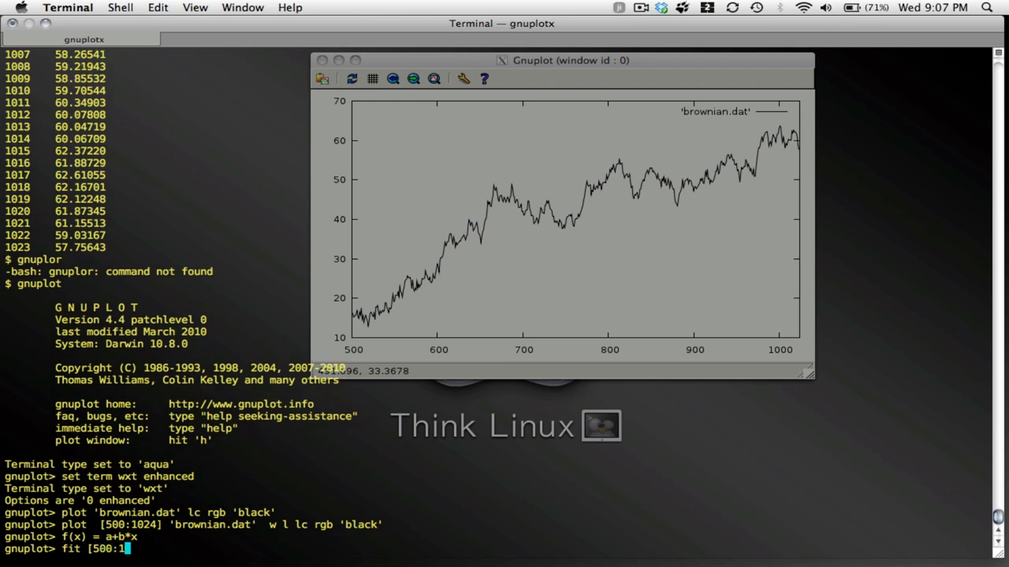
type("024]")
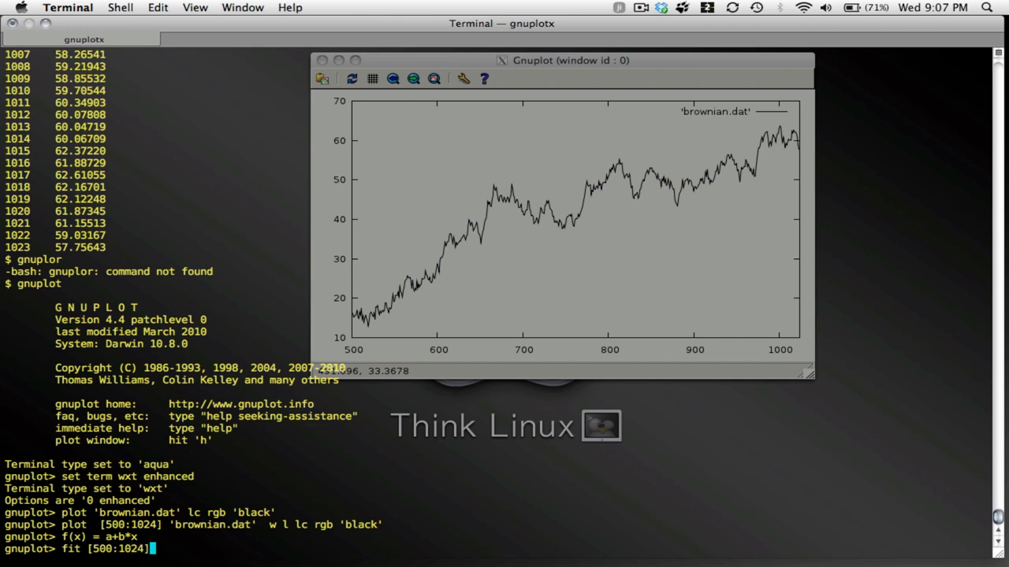
type("f(x)")
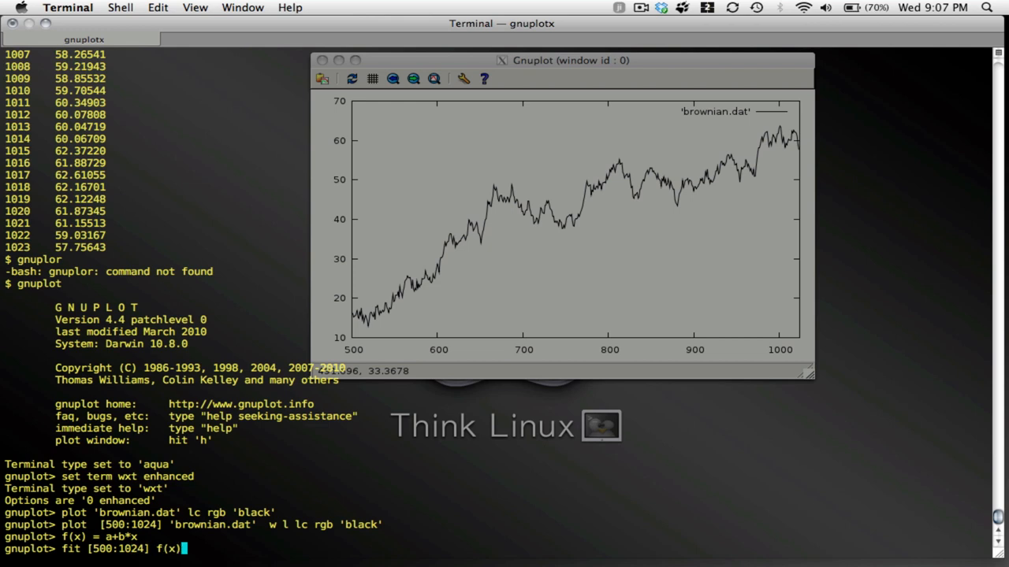
key("Return")
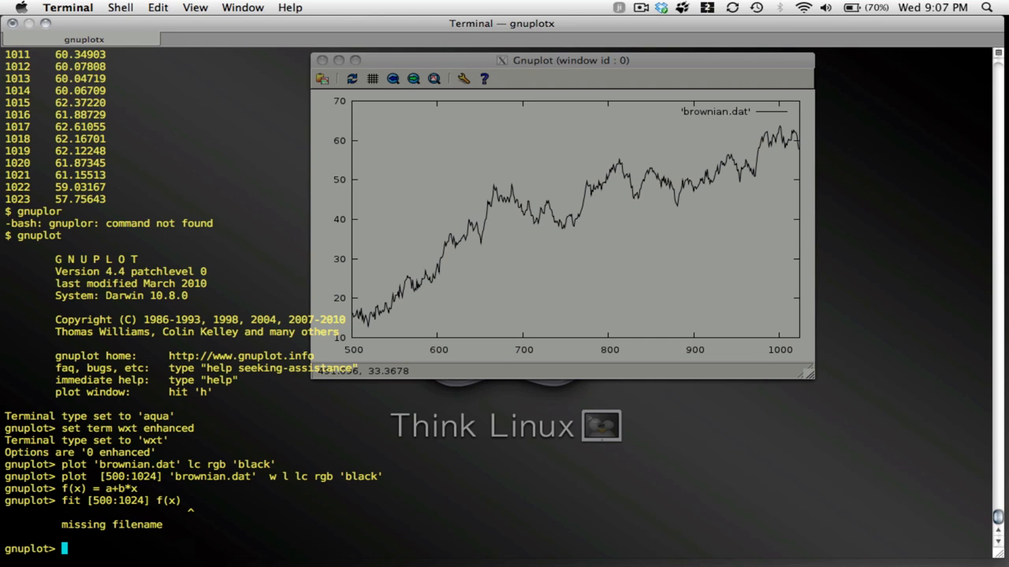
Run fit [500:1024] f(x) 'brownian.dat' via a,b, giving a ≈ -17.64 and b ≈ 0.0786.
type("fit [500:1024] f(x) '")
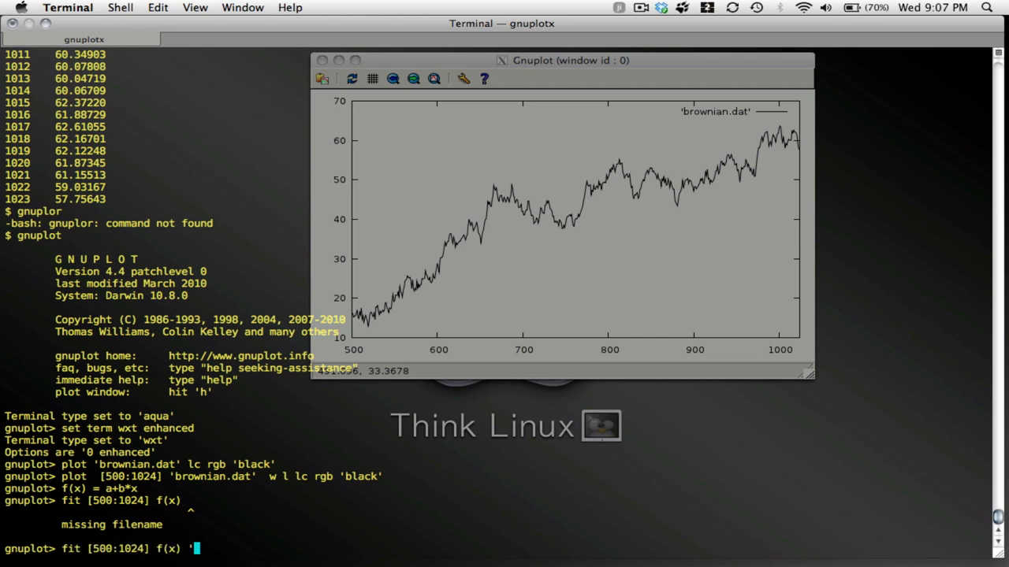
type("brown")
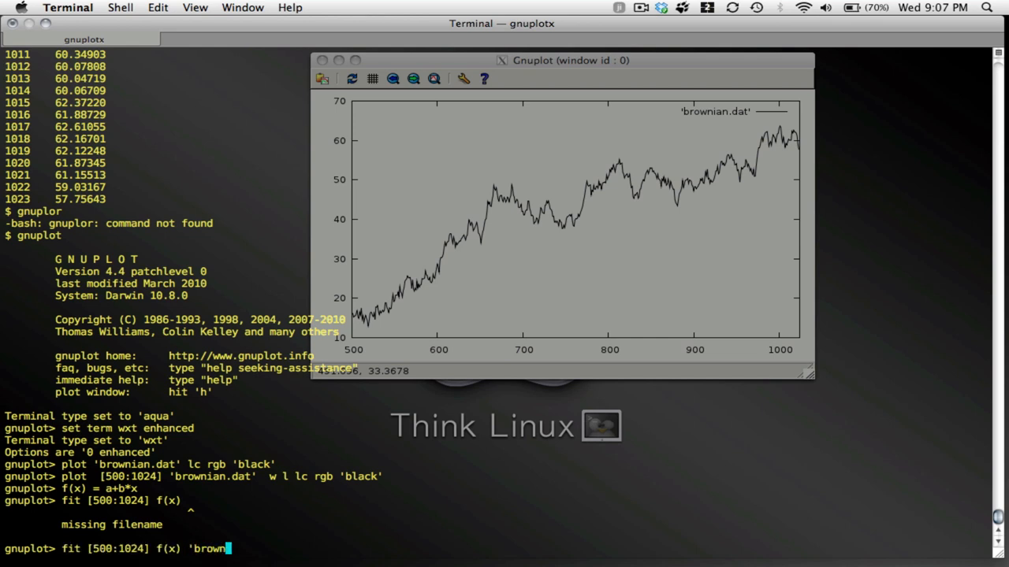
type("ian.dat' vi")
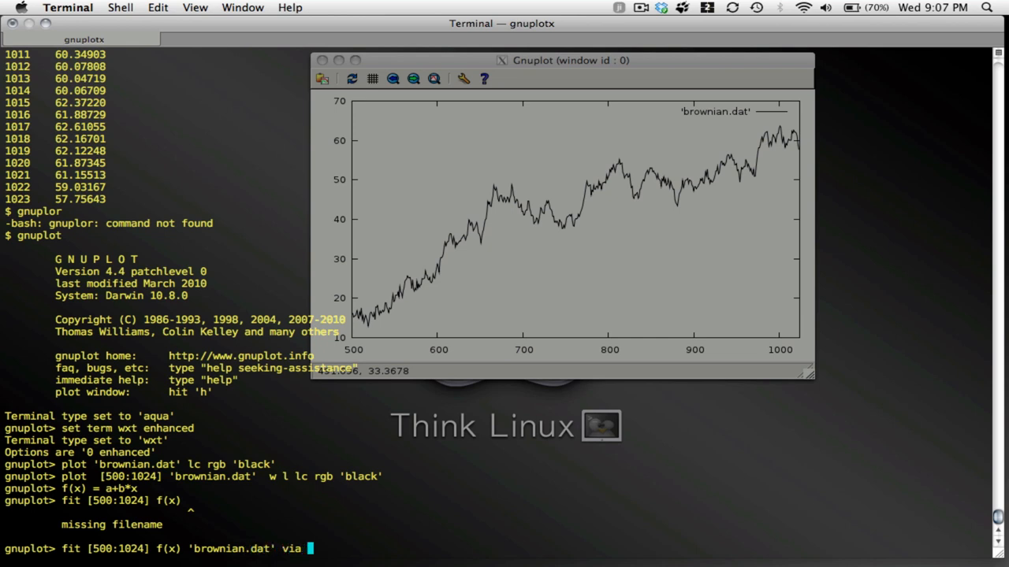
type("a,b")
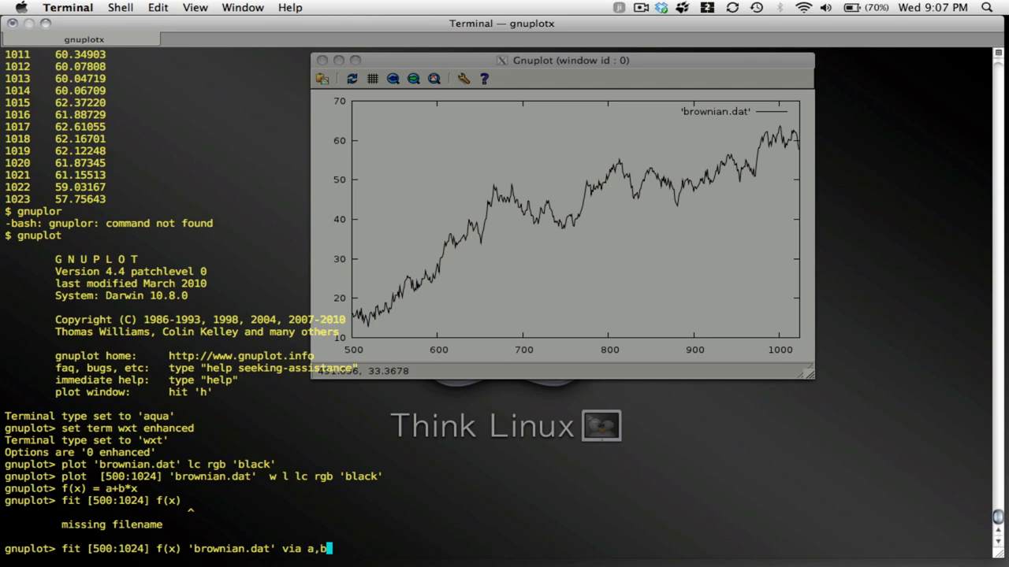
key("Return")
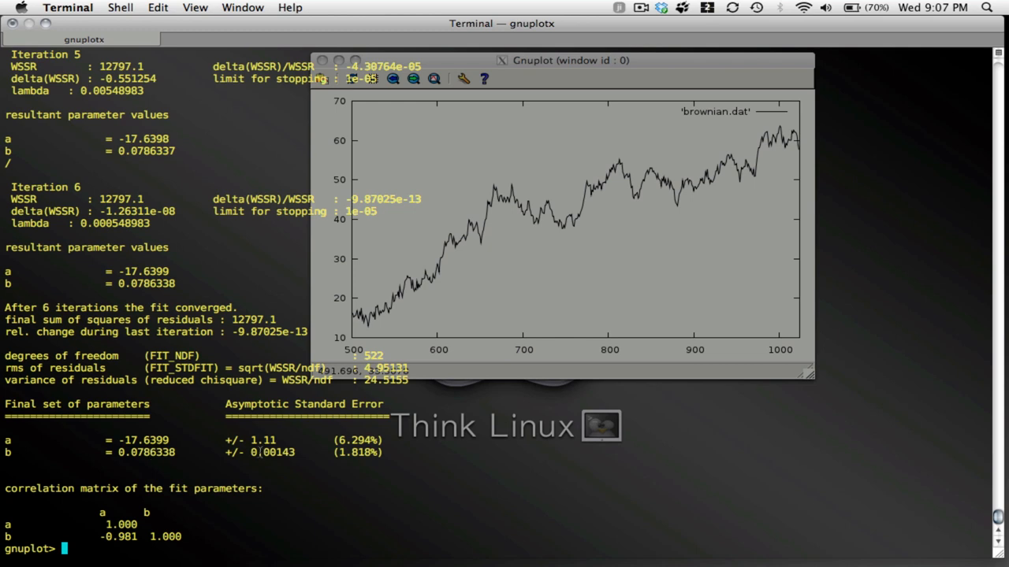
mouse_move(75, 429)
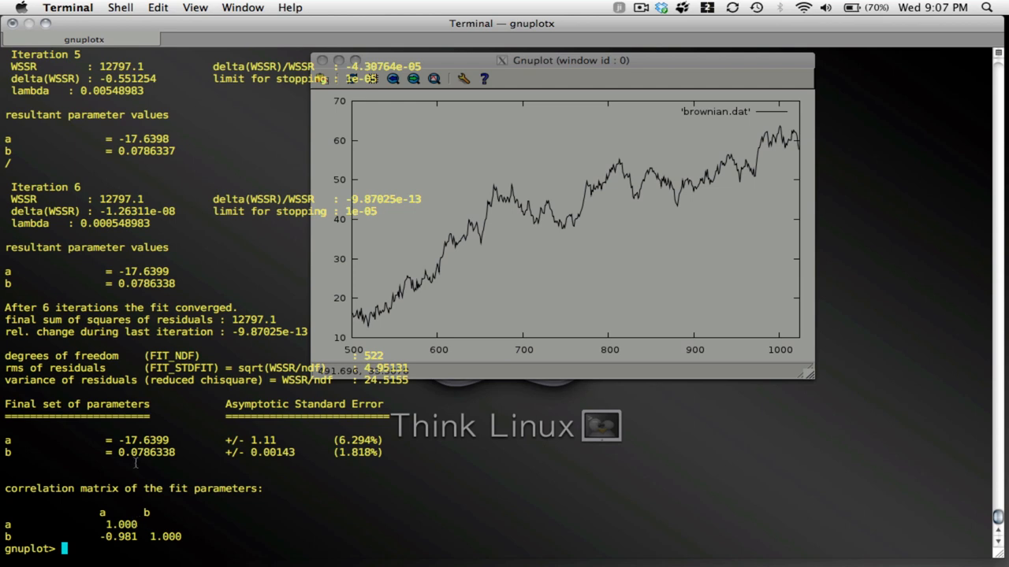
type("plot [500:1024] 'brownian.dat'  w l lc rgb 'black',")
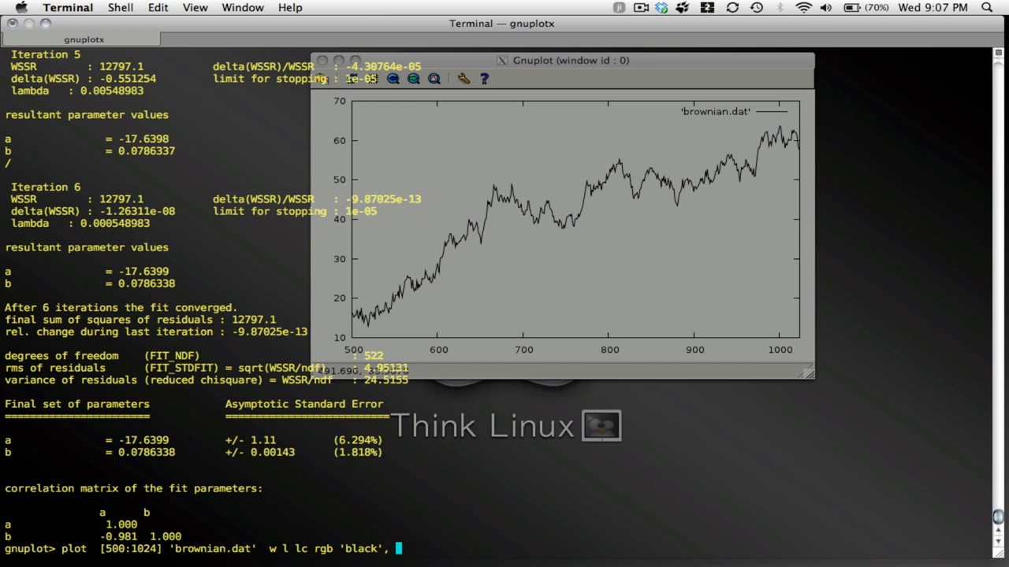
Plot brownian.dat over [500:1024] as a black line with f(x) overlaid at lw 3 in black.
type("f(x")
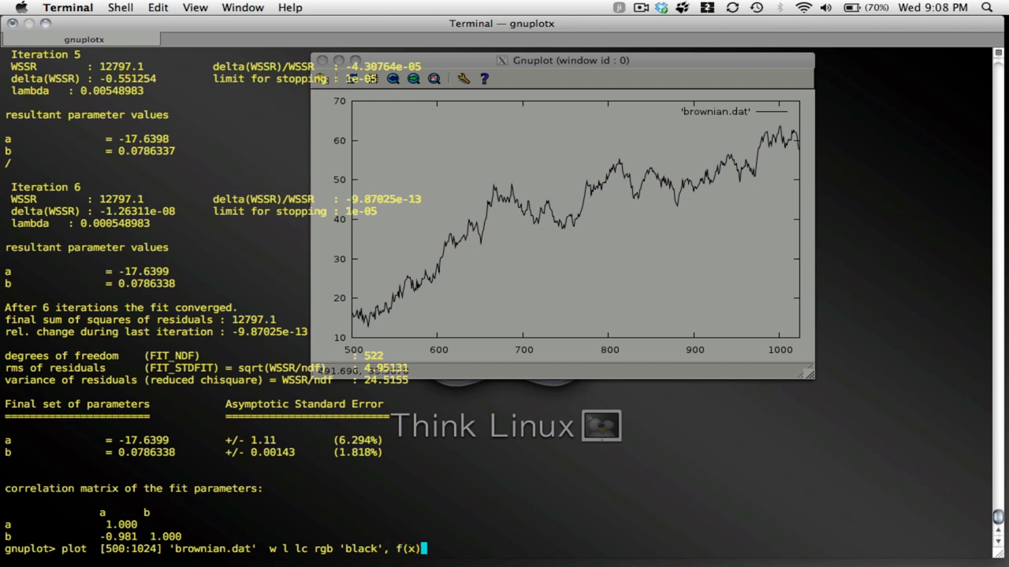
type("l")
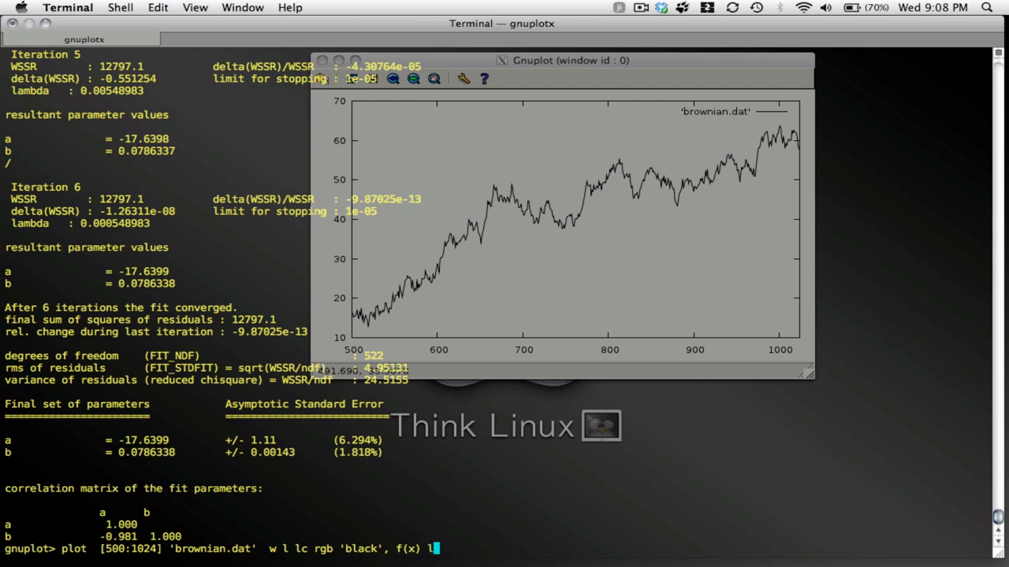
type("w 3 r")
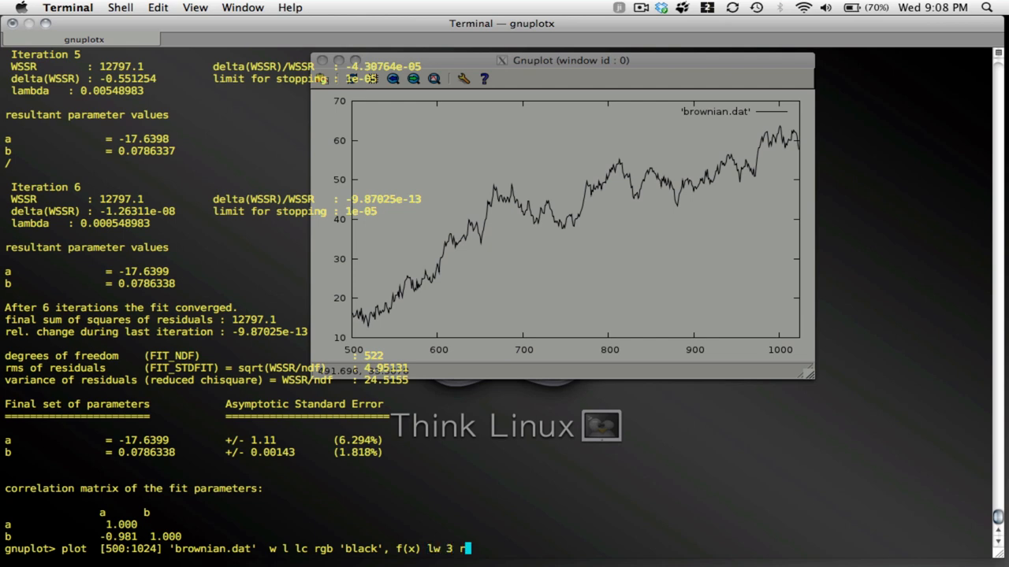
type("lc rgb '")
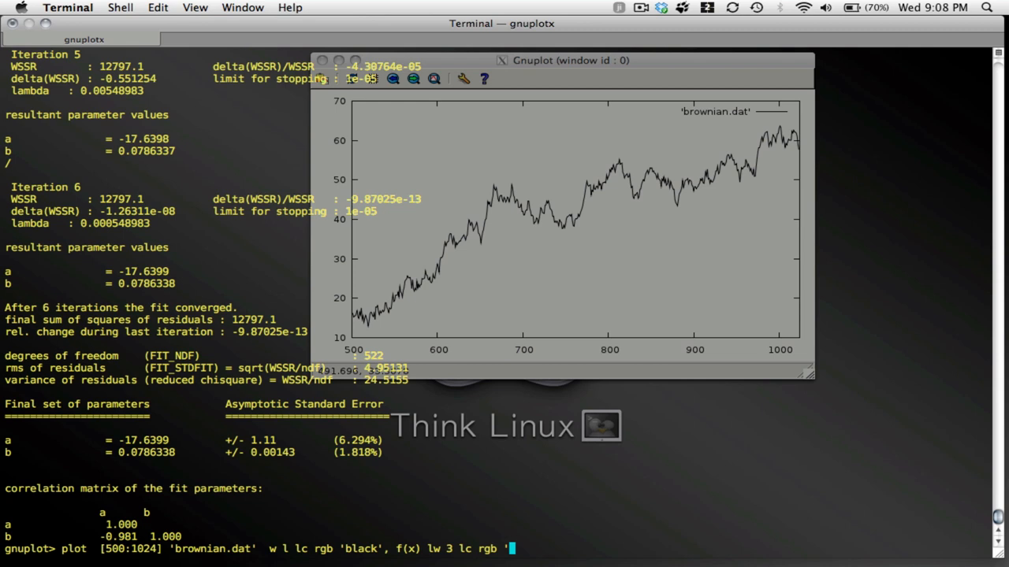
key("Return")
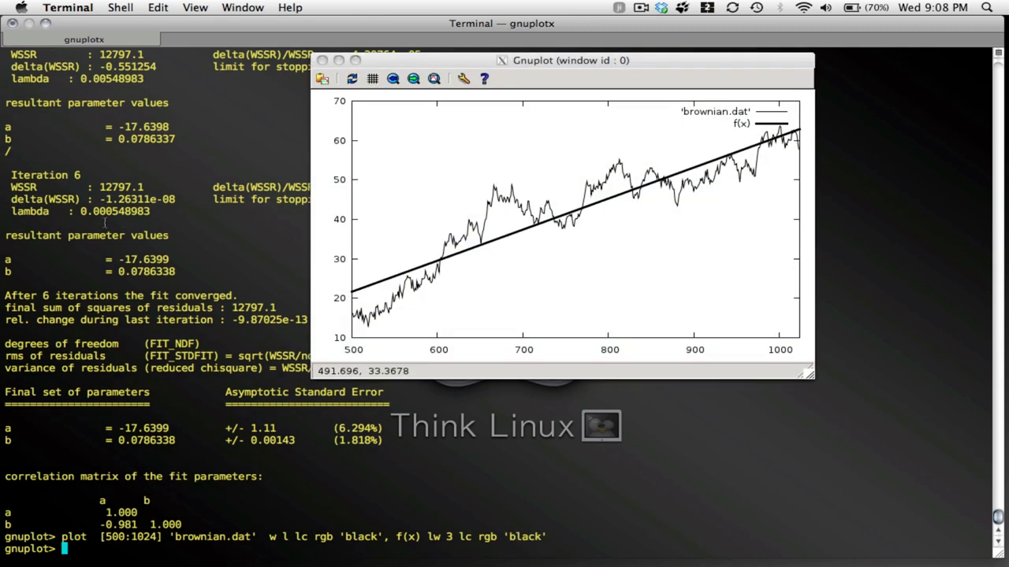
mouse_move(432, 277)
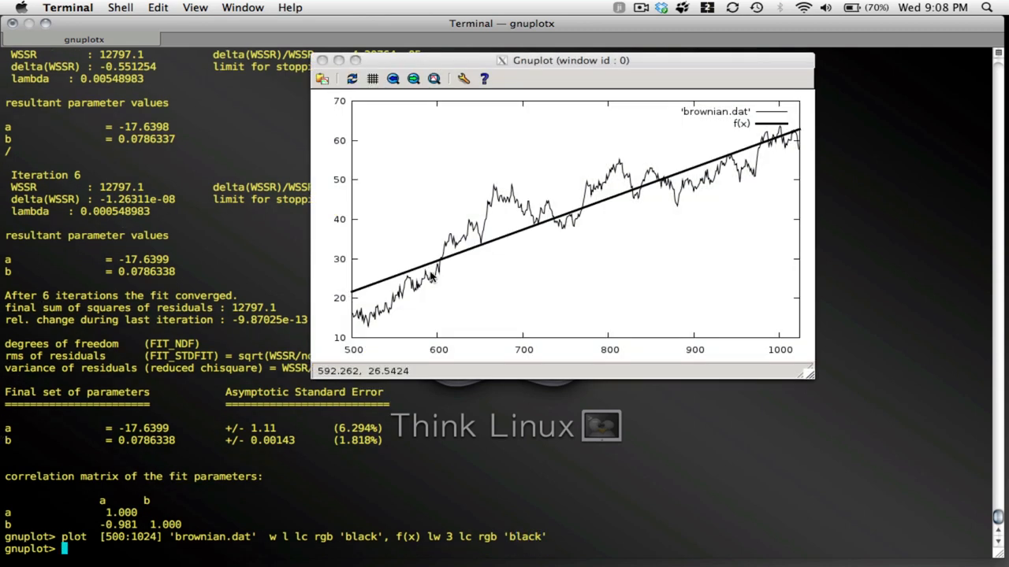
mouse_move(649, 229)
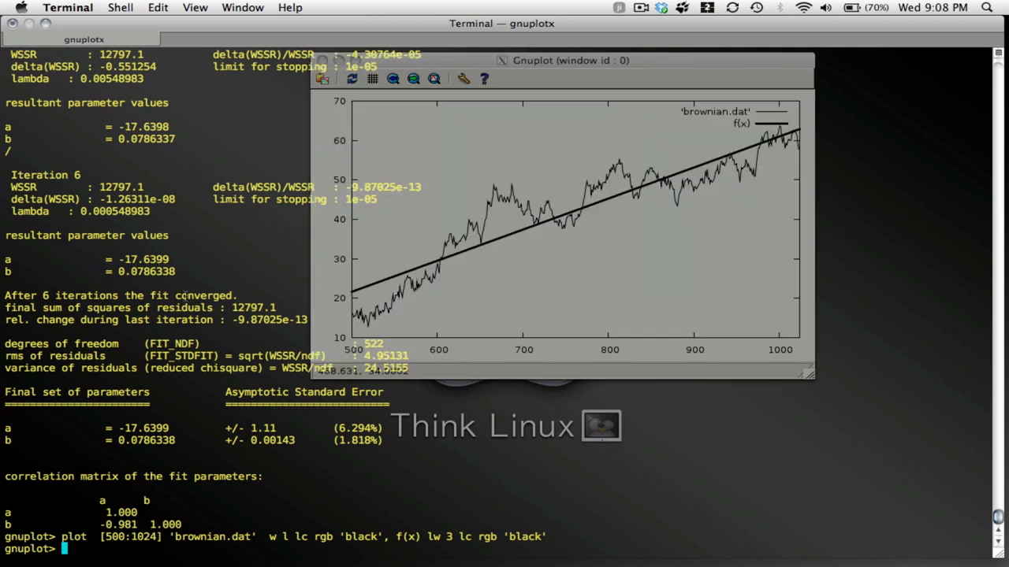
Redefine f(x) as the quadratic a+b*x+c*x*x.
type("f(x) = a+b*x")
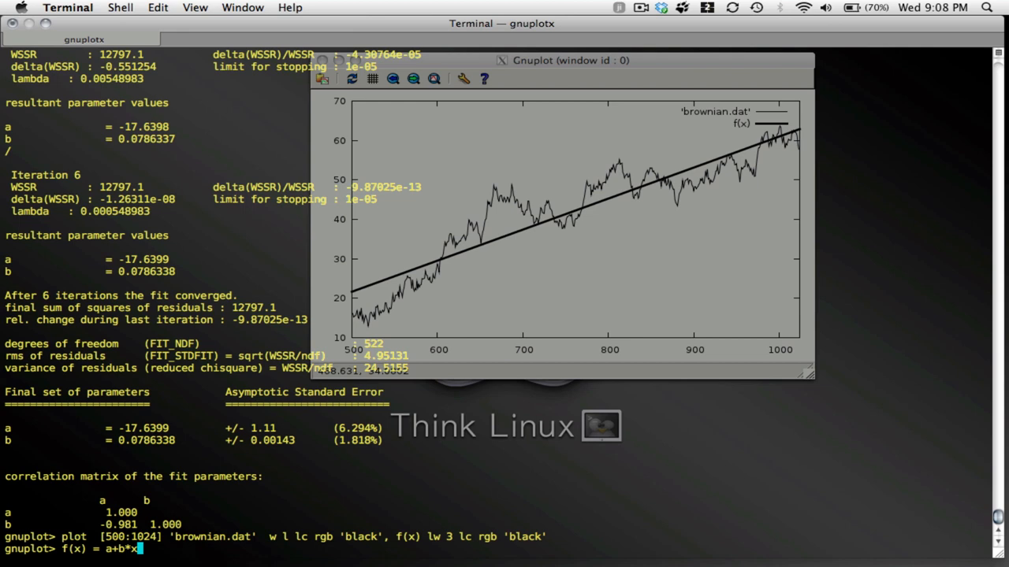
type("x+")
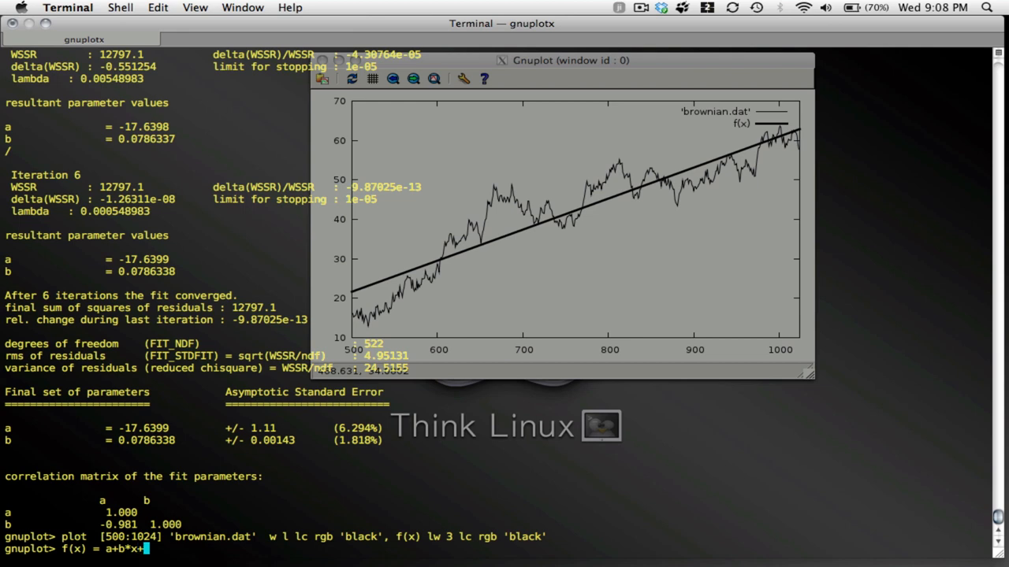
type("c*x*x")
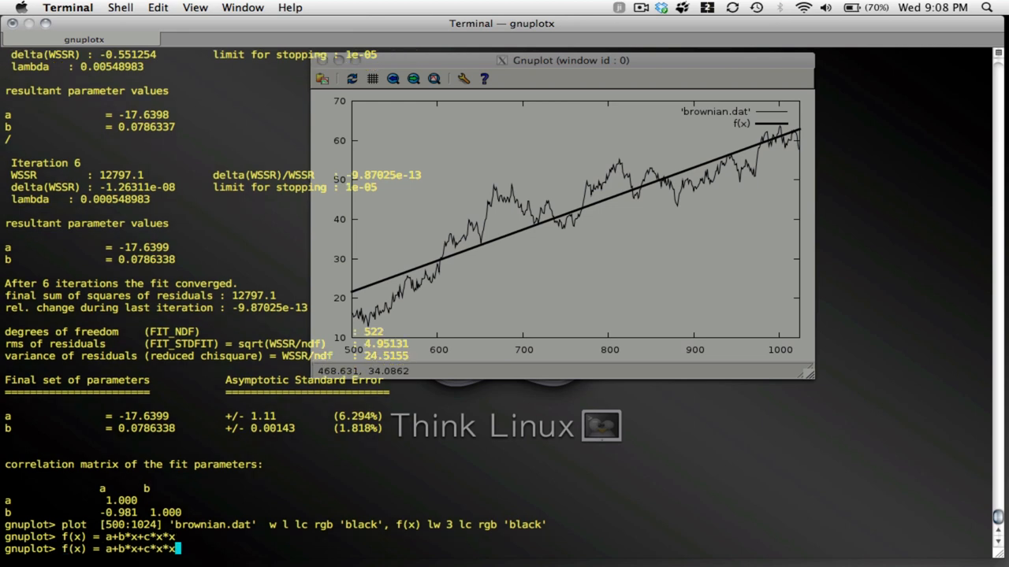
Recall plot 'brownian.dat' lc rgb 'black' from history and replot the full dataset.
type("fit [500:1024] f(x)")
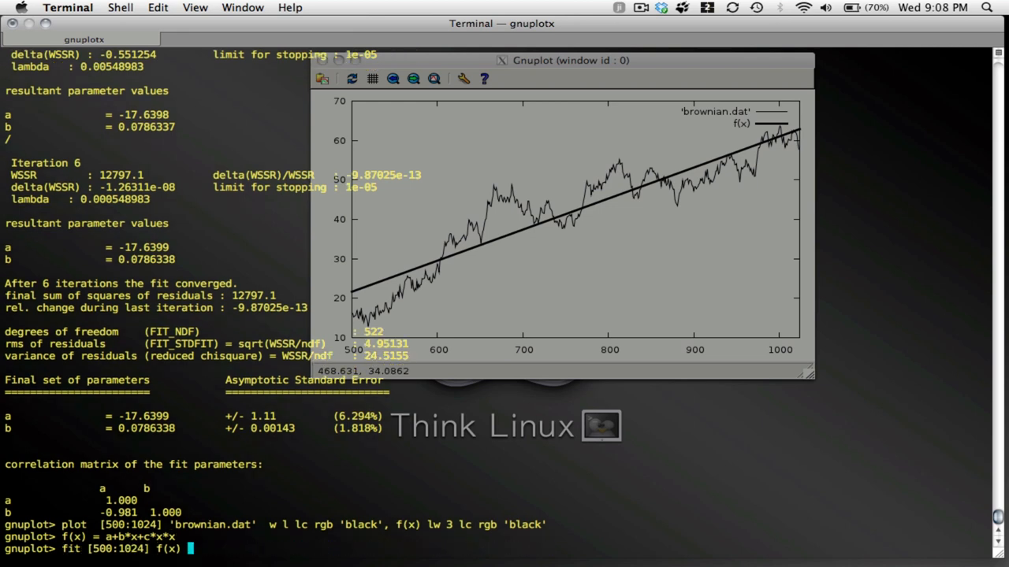
type("plot 'brownian.dat' lc rgb 'black'")
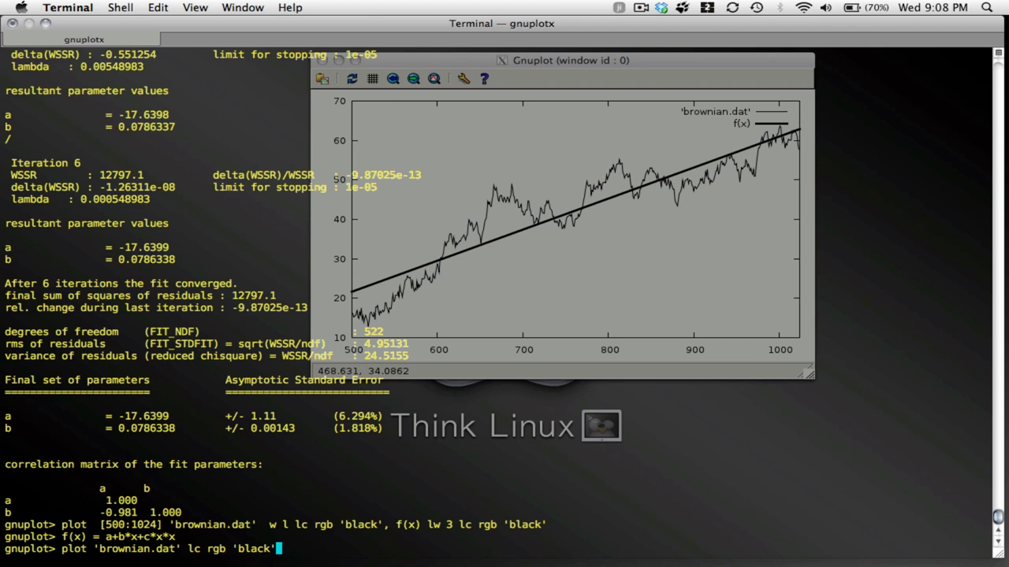
key("Return")
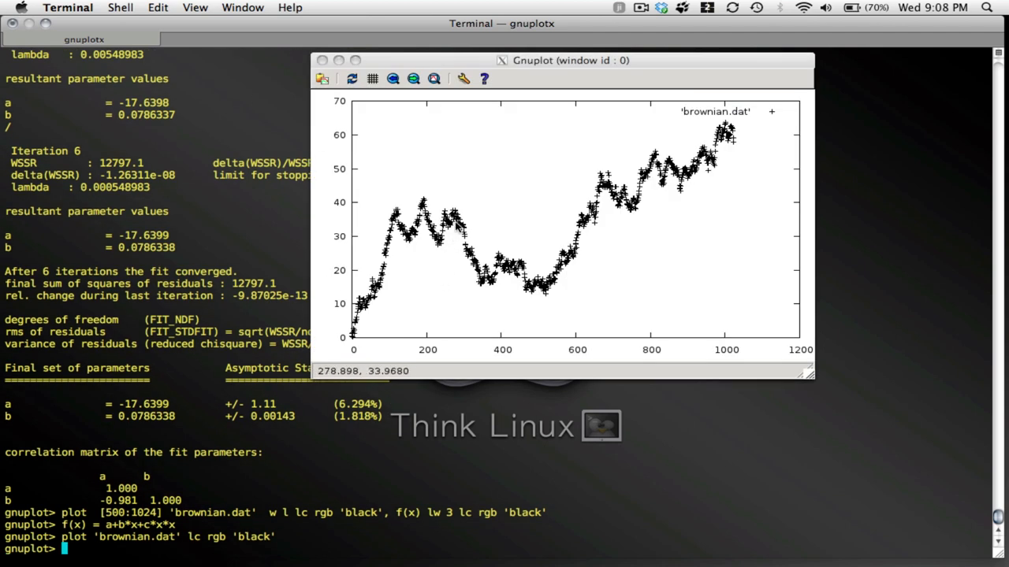
mouse_move(454, 220)
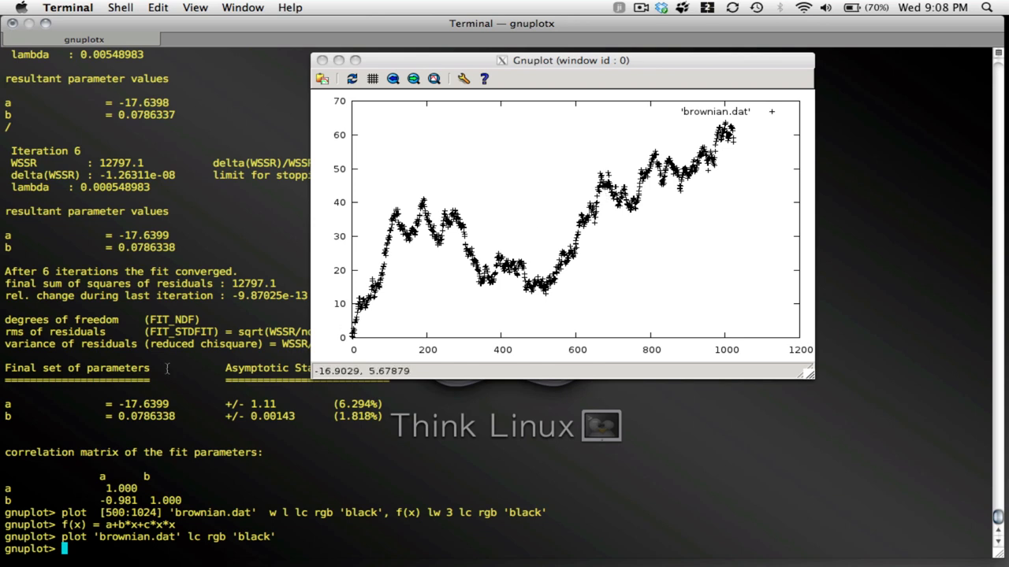
Recall the fit command and change its range to [275:675] for the quadratic fit via a,b.
type("fit [500:1024] f(x) 'brownian.dat' via a,b")
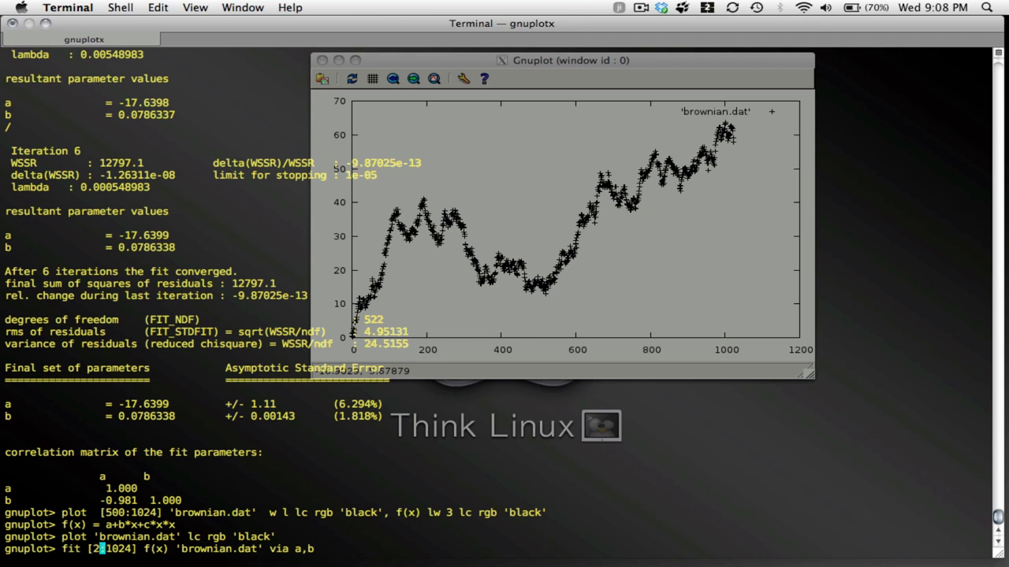
type("8")
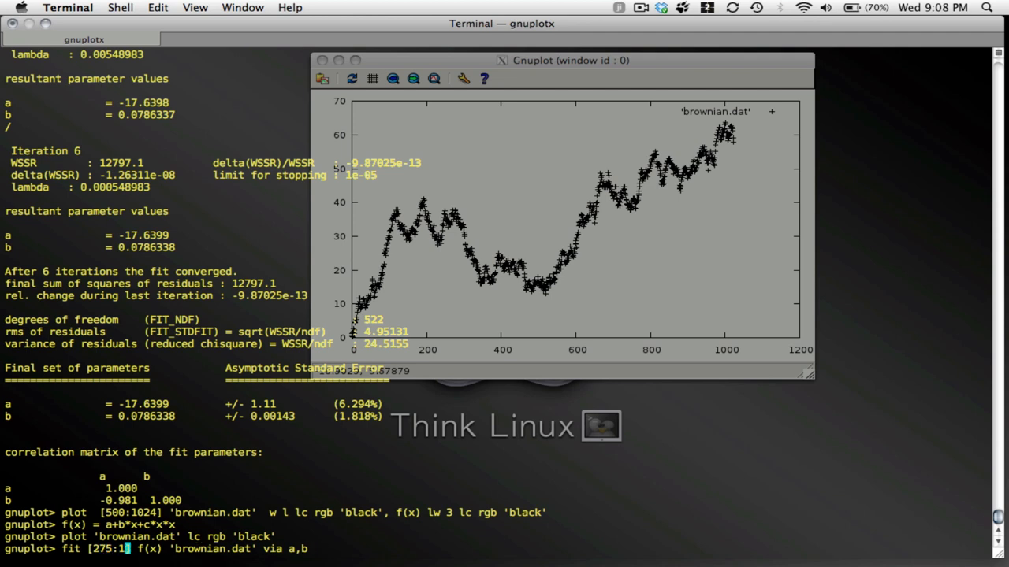
type("675]")
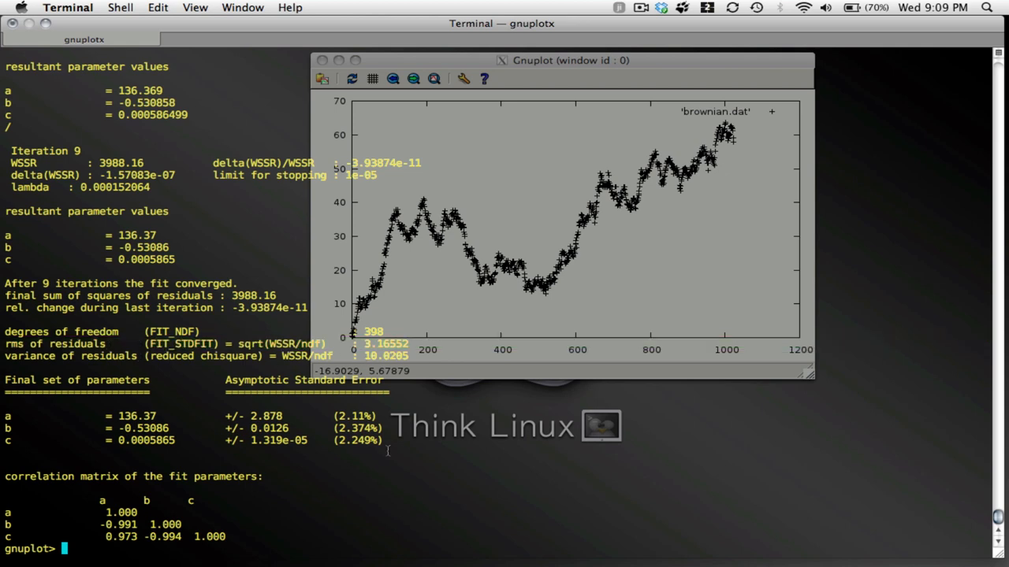
Recall the data-plus-fit plot command and change its range to [275:675].
type("plot [500:1024] 'brownian.dat'  w l lc rgb 'black', f(x) lw 3 lc rgb 'black'")
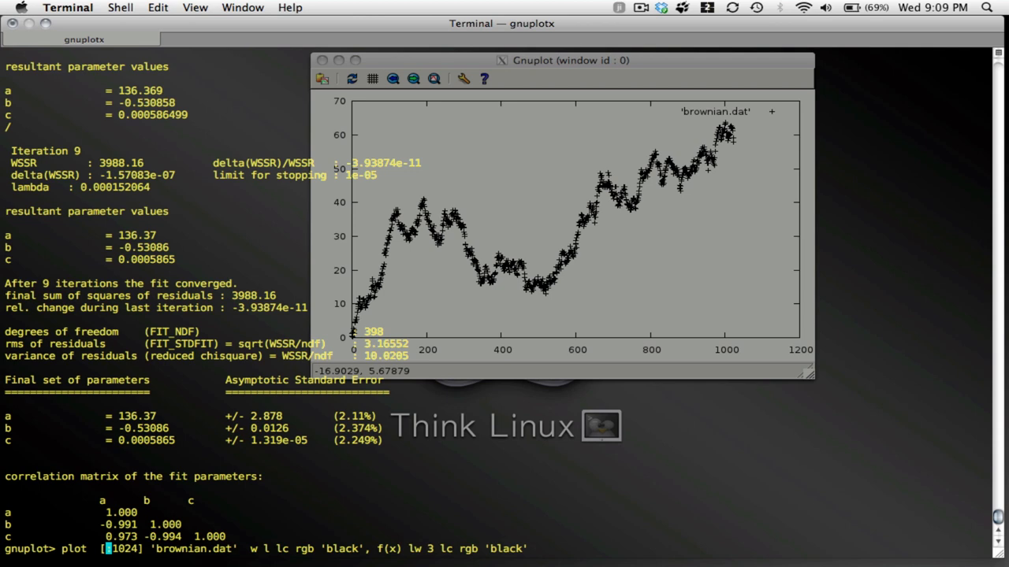
type("275:675")
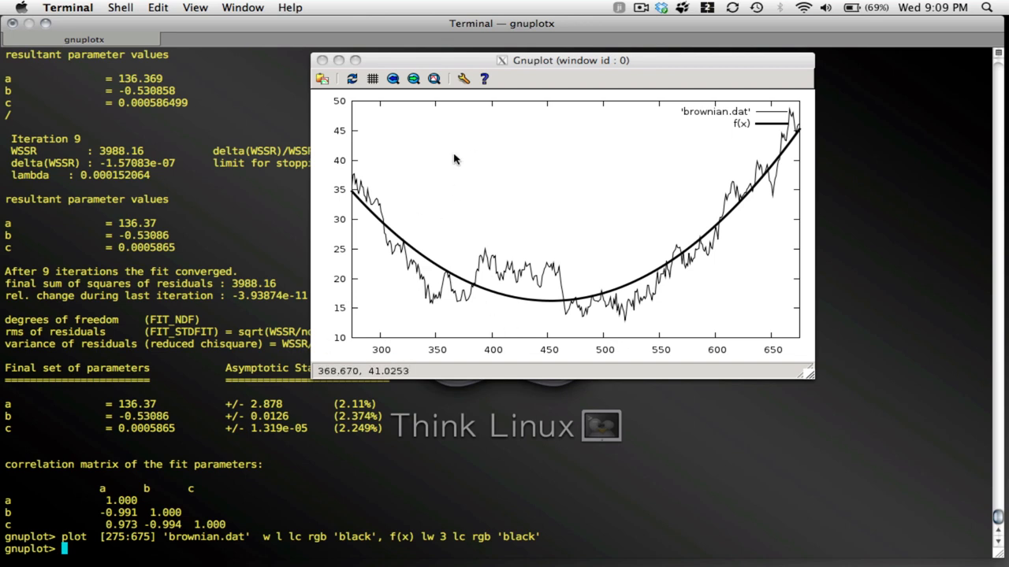
mouse_move(553, 202)
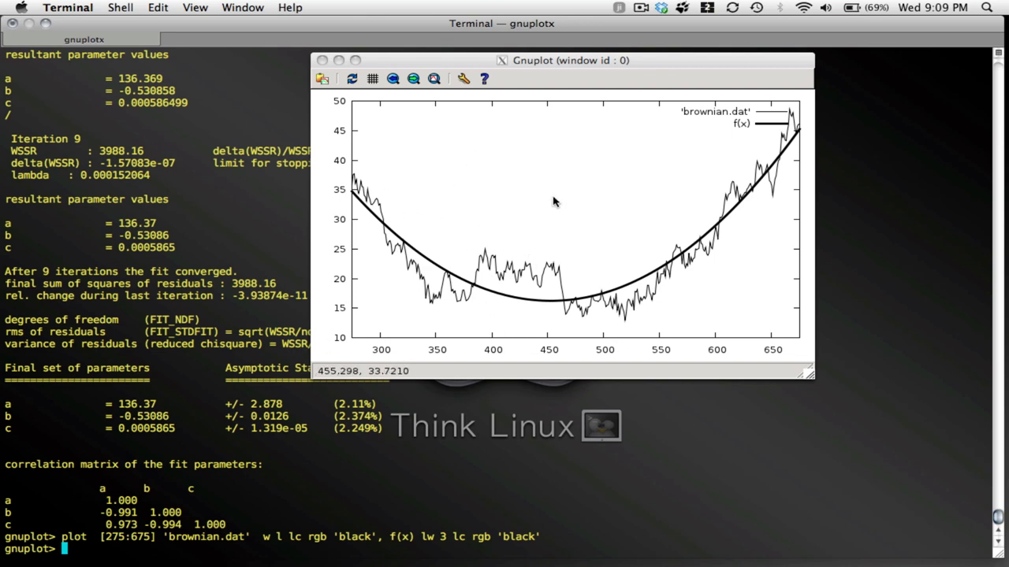